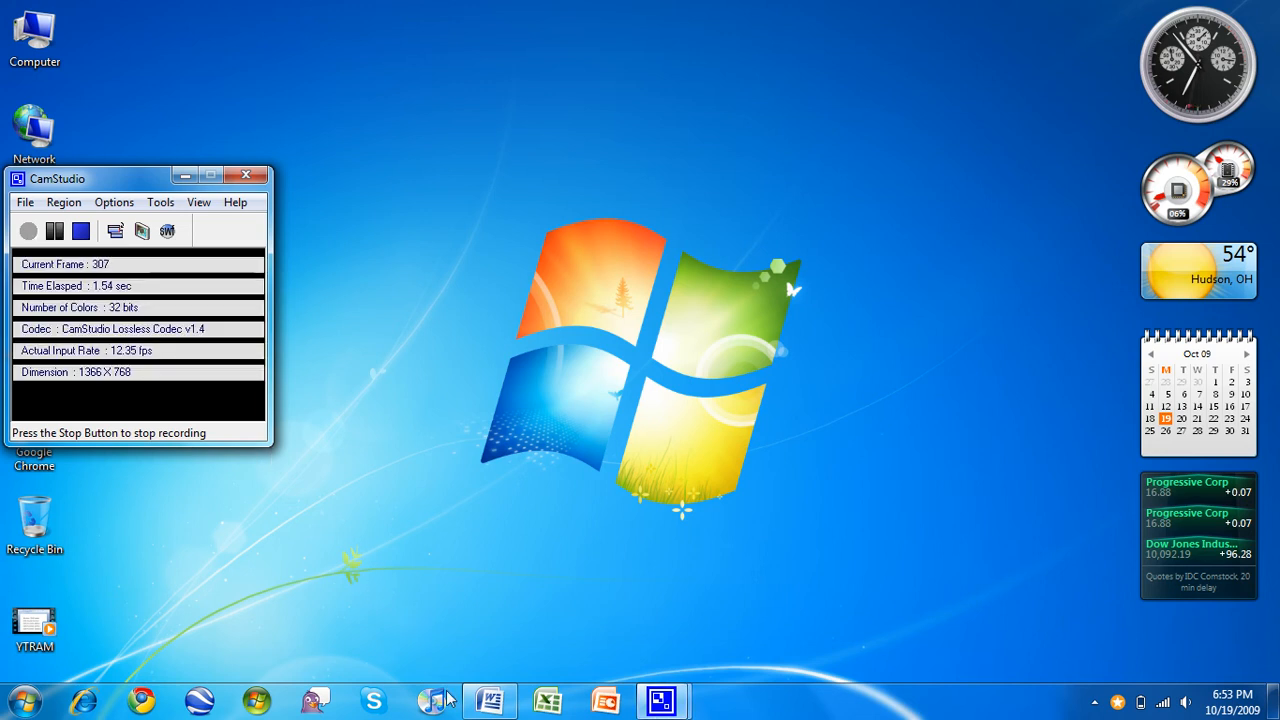
Step: Switch to the Word document headed 'Processors' with Intel and AMD lines
click(489, 700)
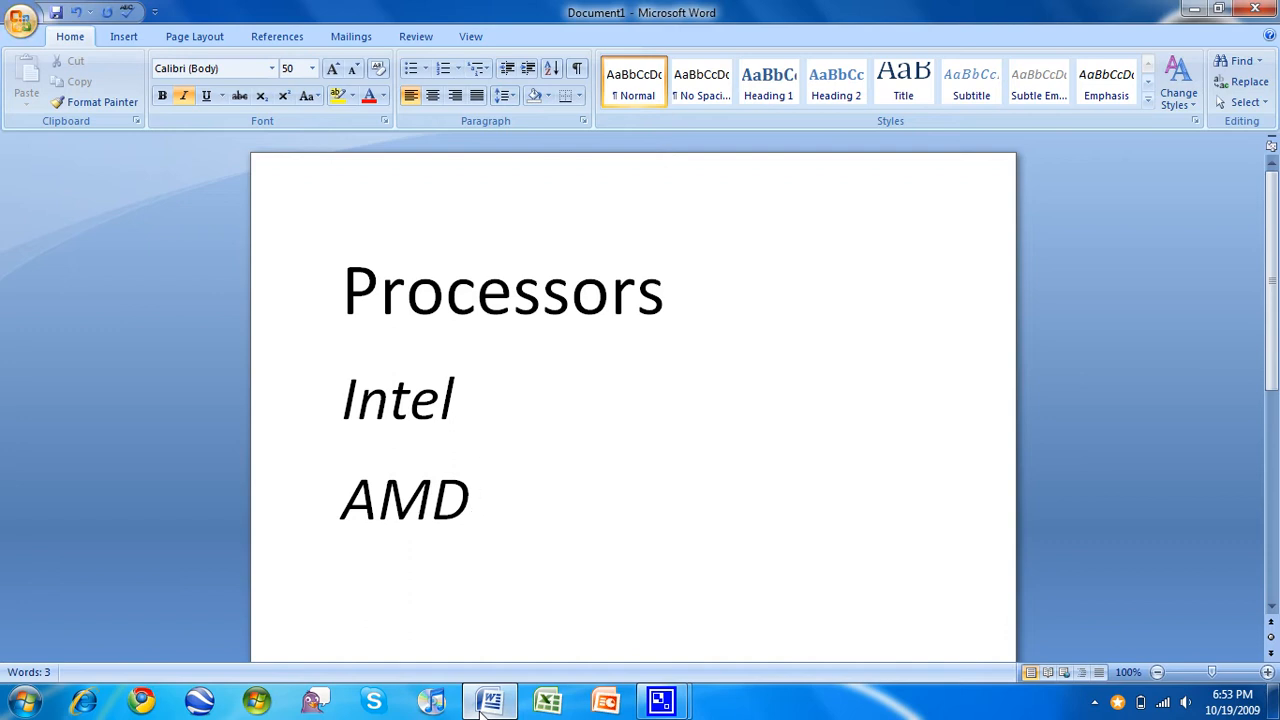
click(478, 498)
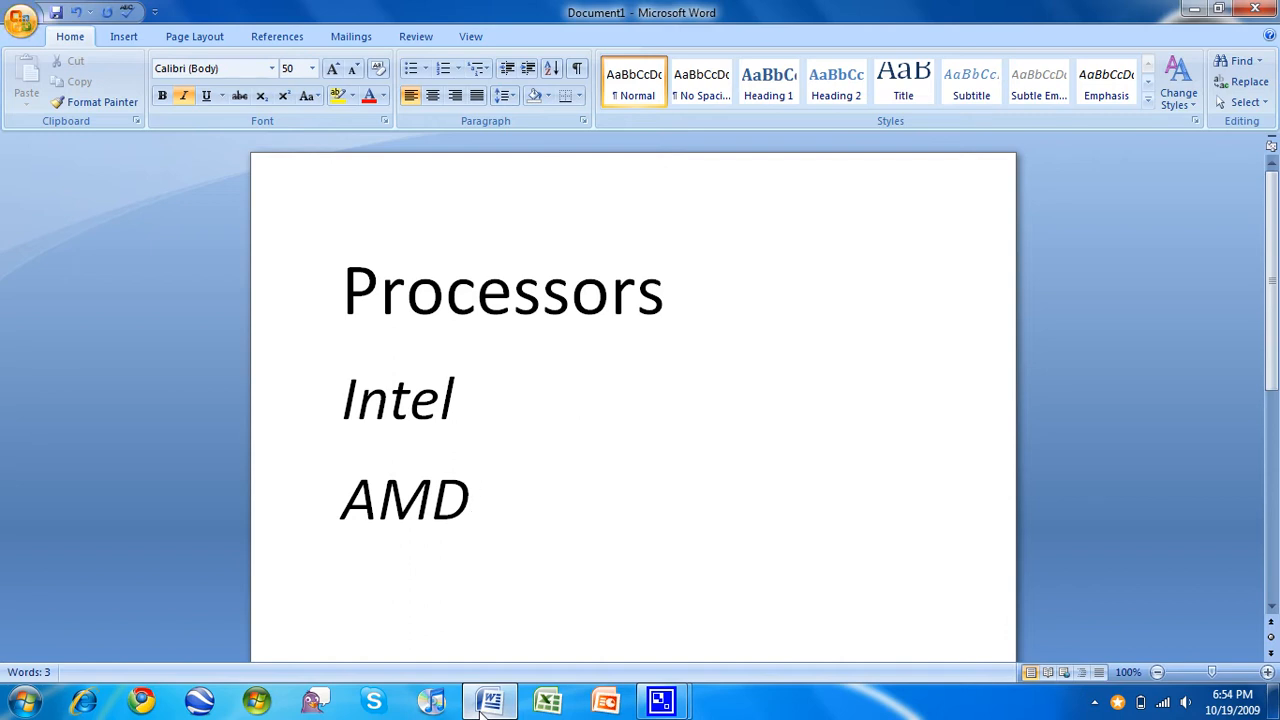
click(478, 498)
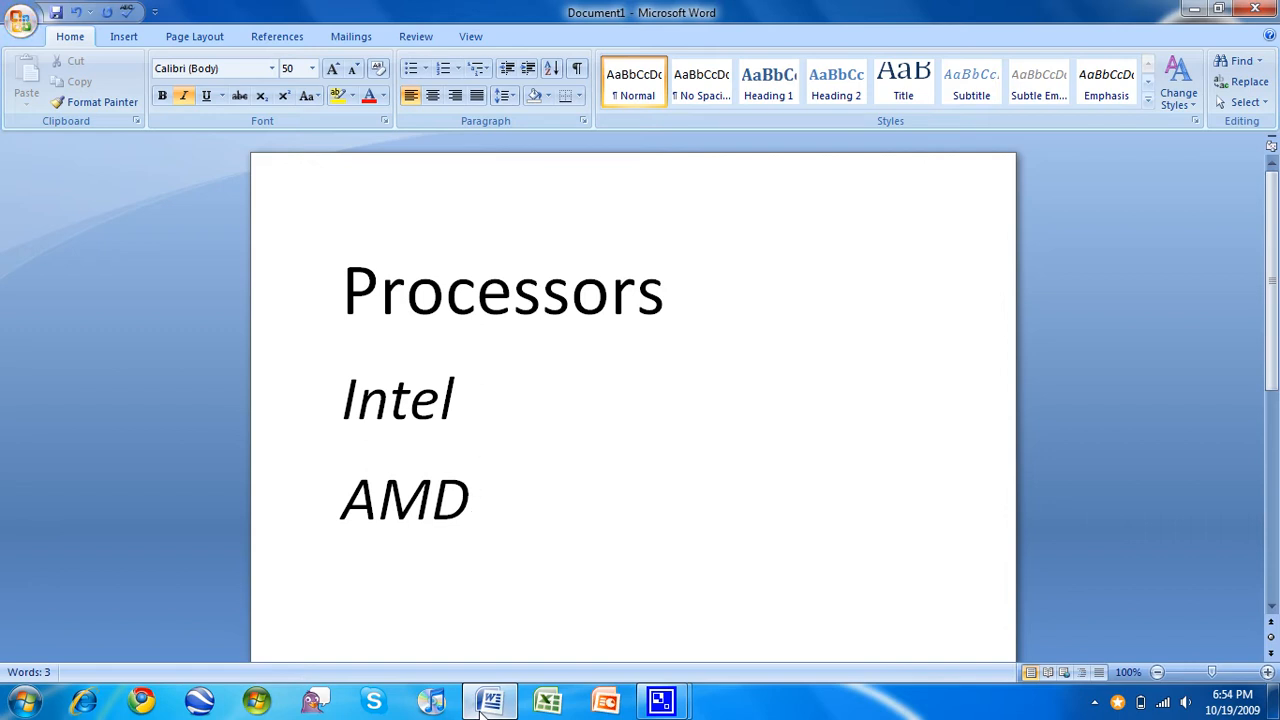
click(478, 500)
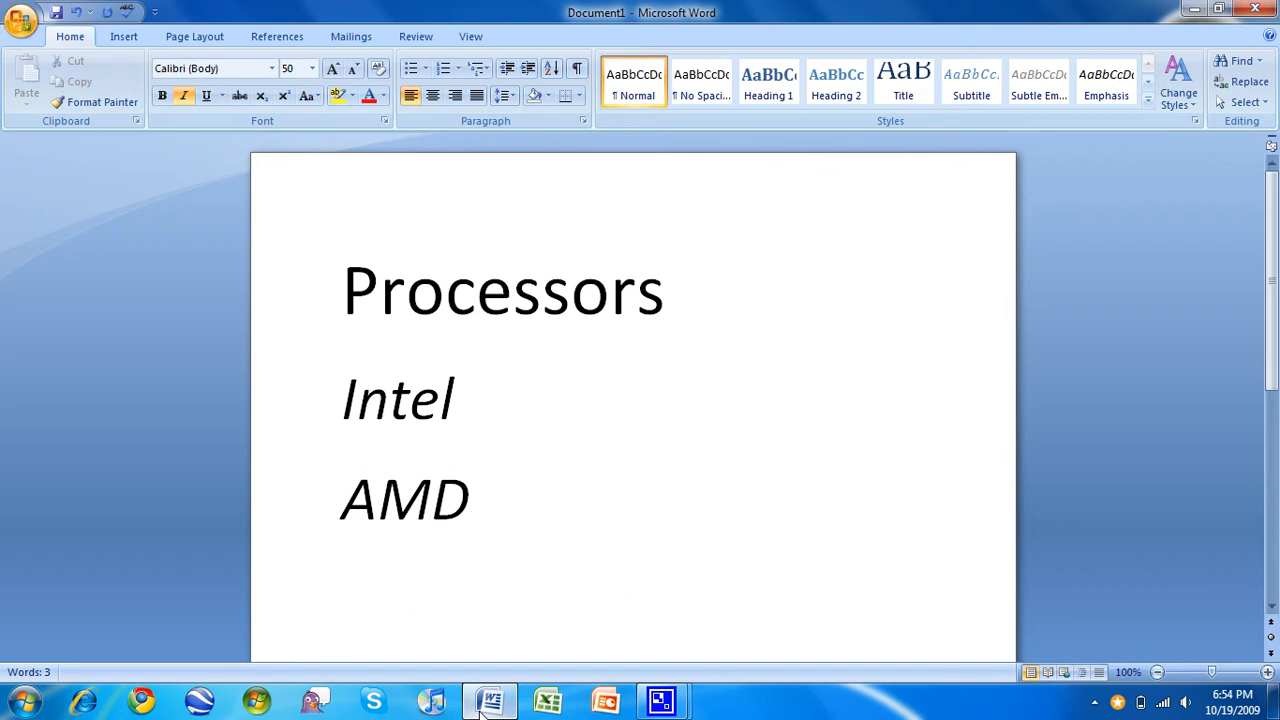
click(478, 498)
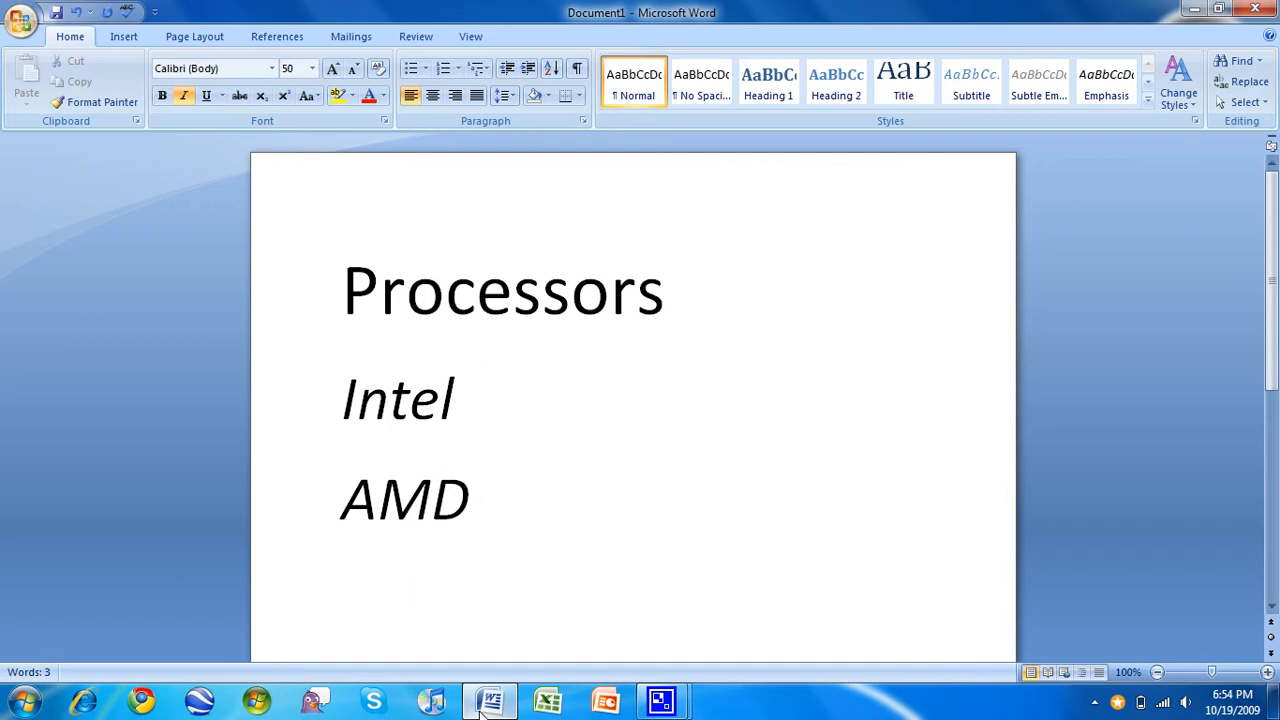
click(460, 398)
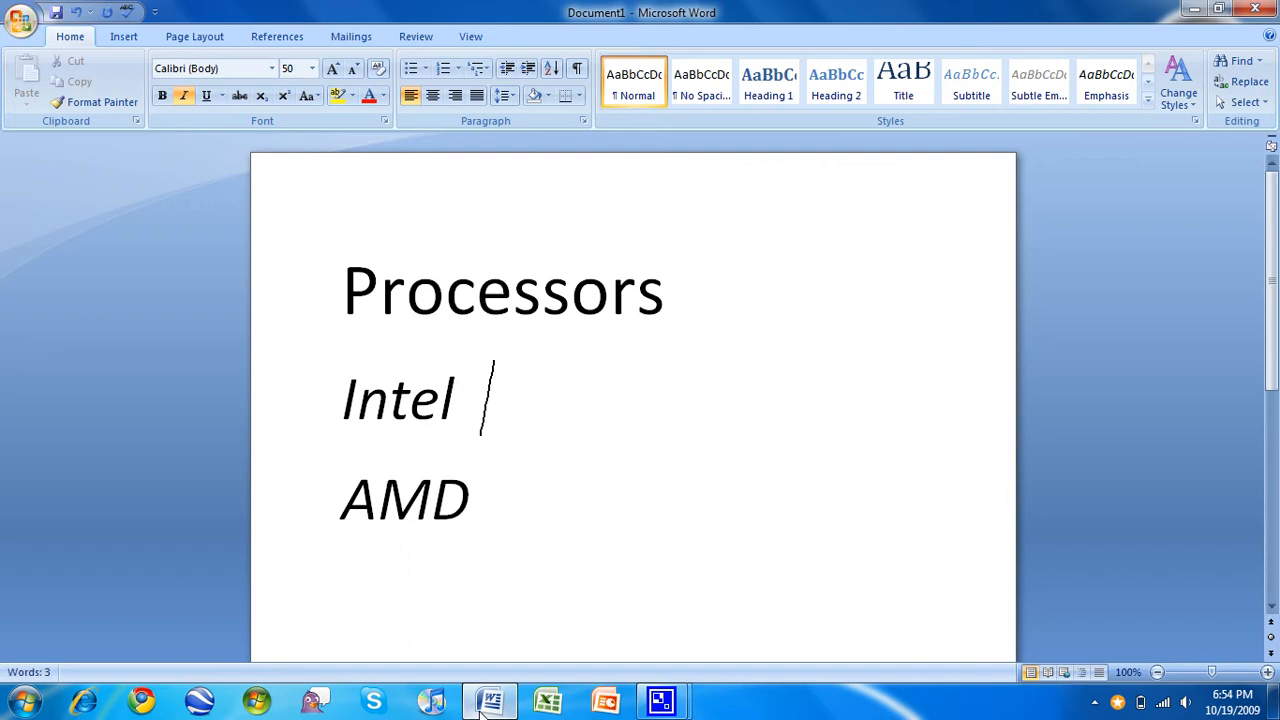
Step: Add 'Core 2 Duo' after Intel so the line reads 'Intel Core 2 Duo'
text(Core 2 Du)
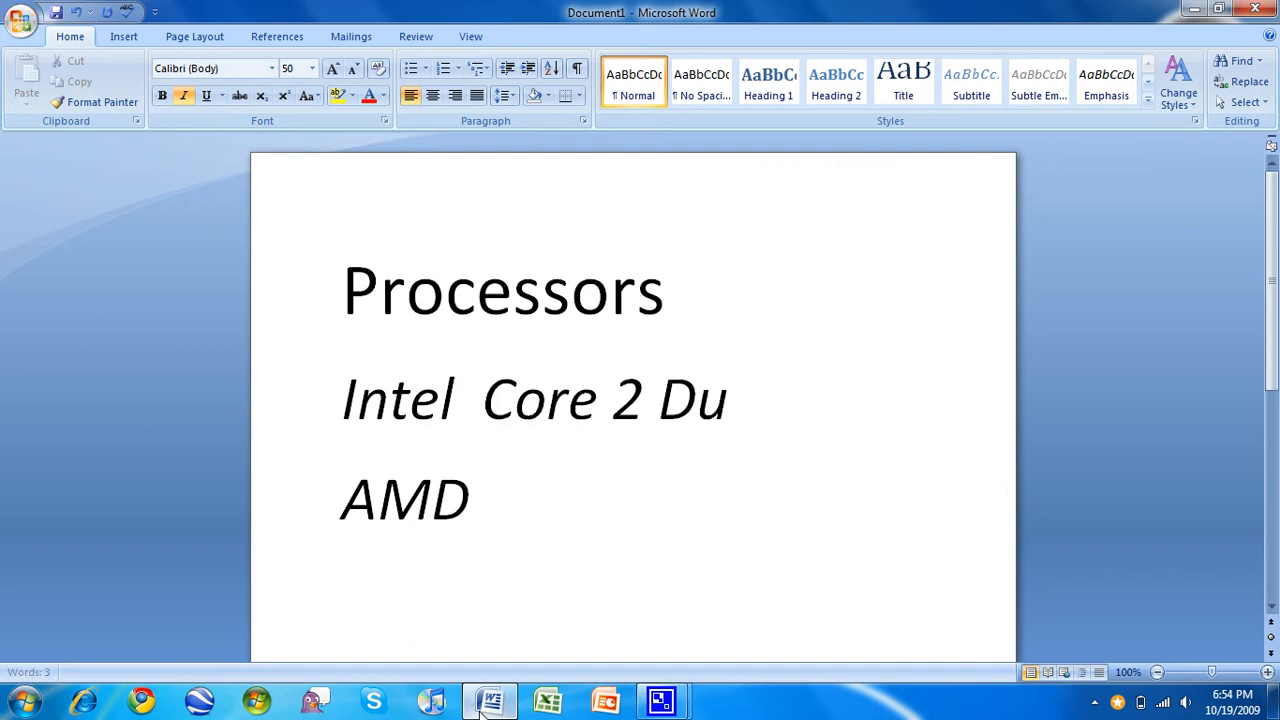
text(o)
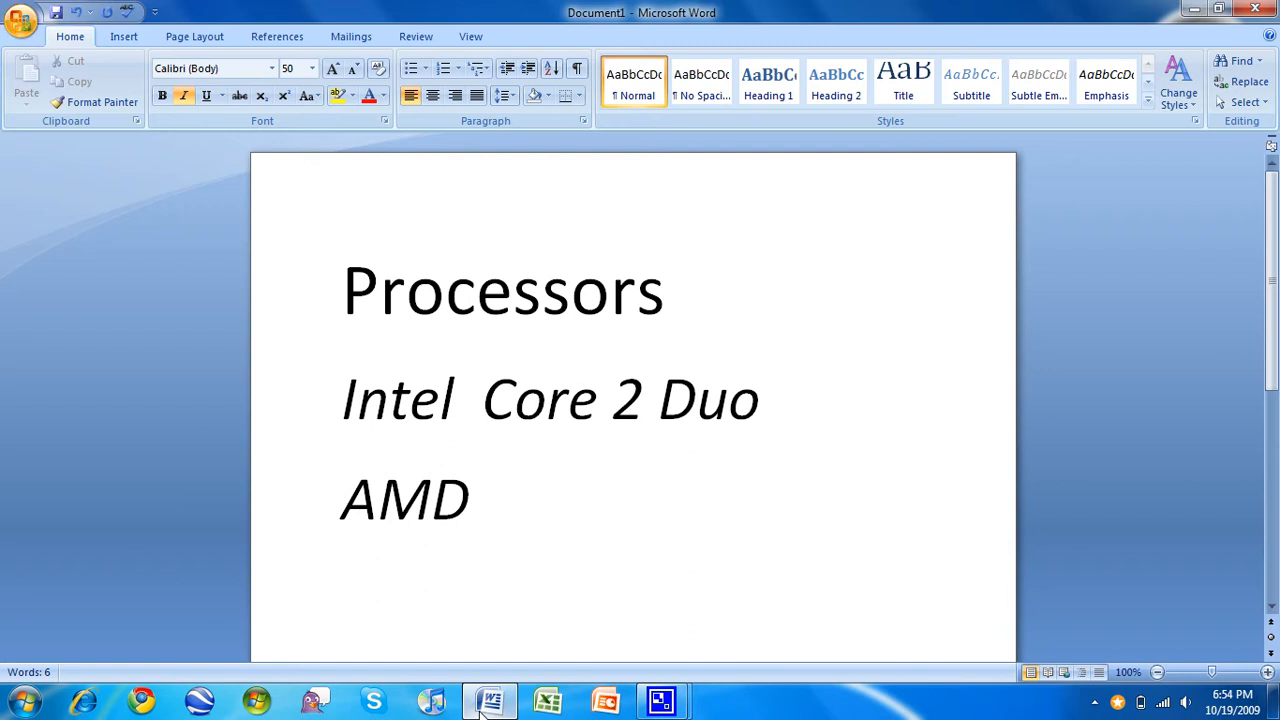
click(765, 398)
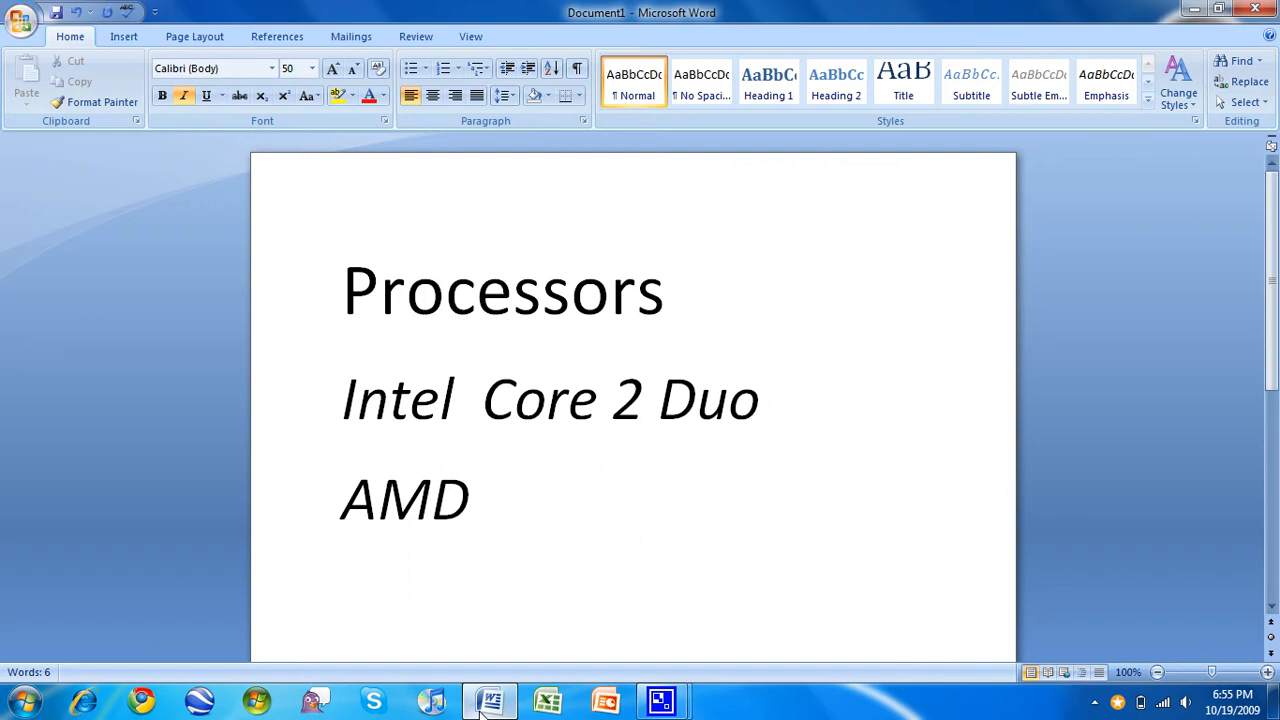
click(765, 398)
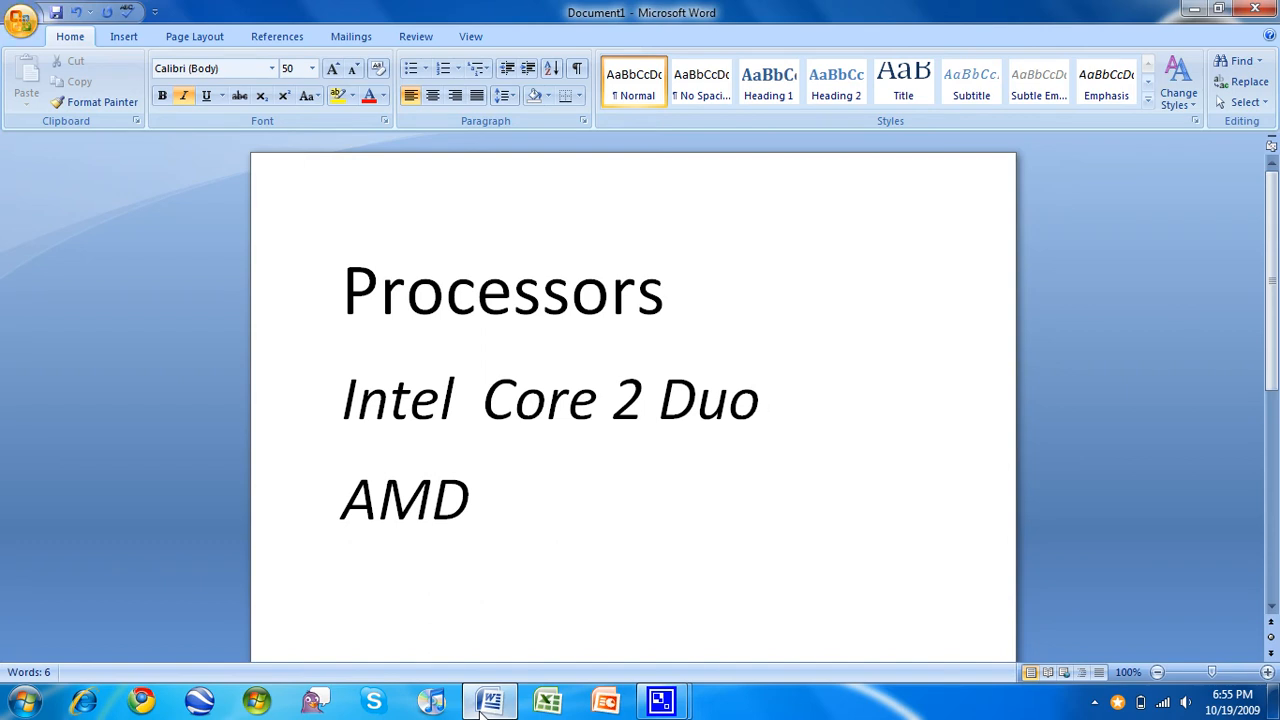
click(765, 398)
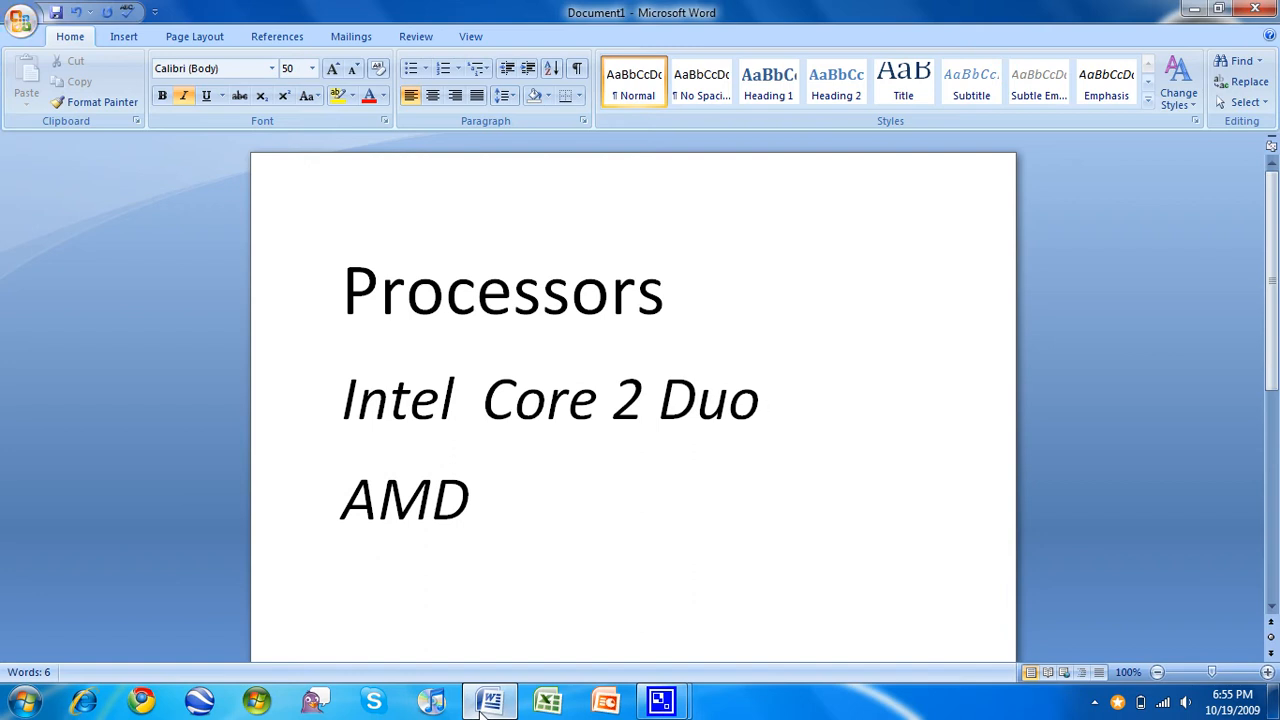
click(765, 398)
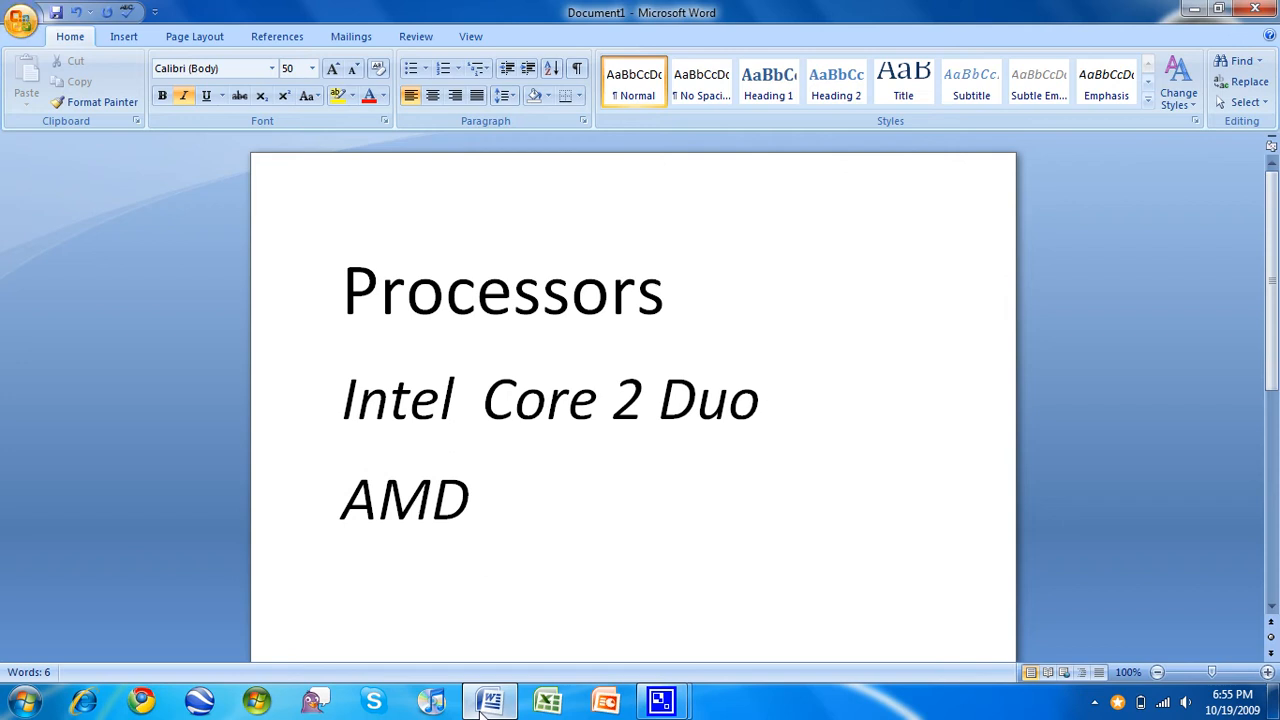
click(765, 400)
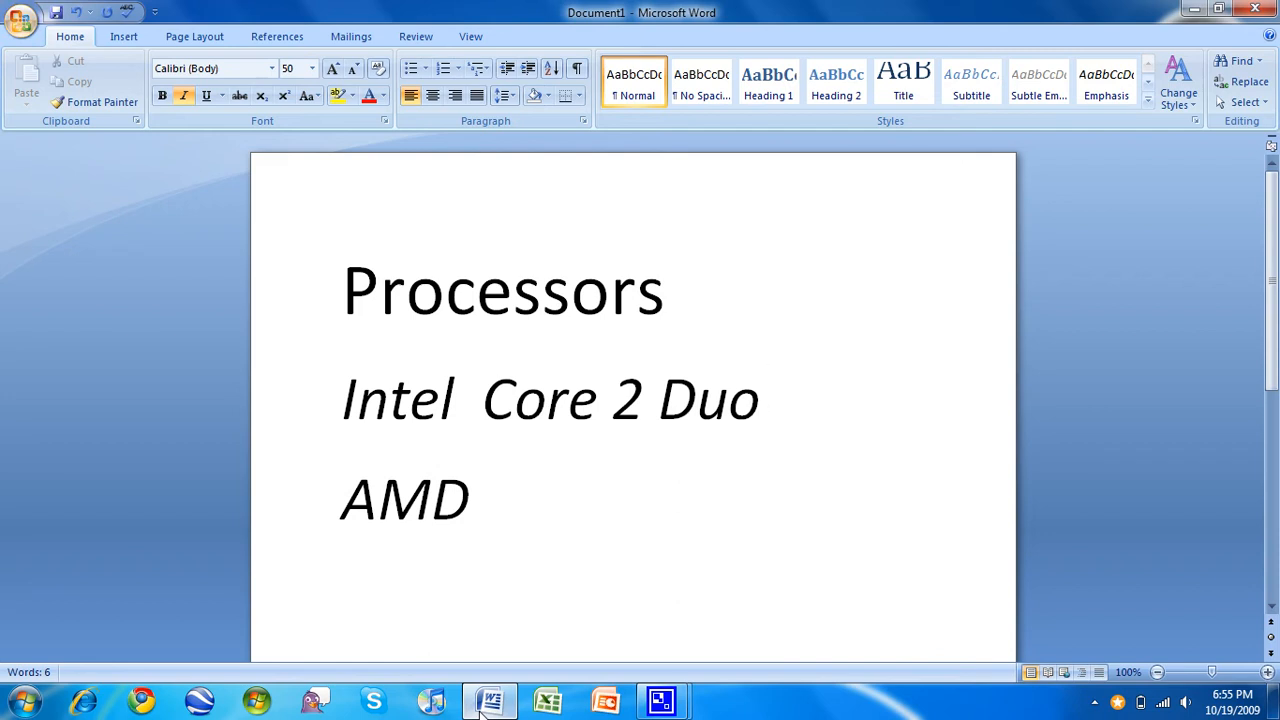
click(765, 398)
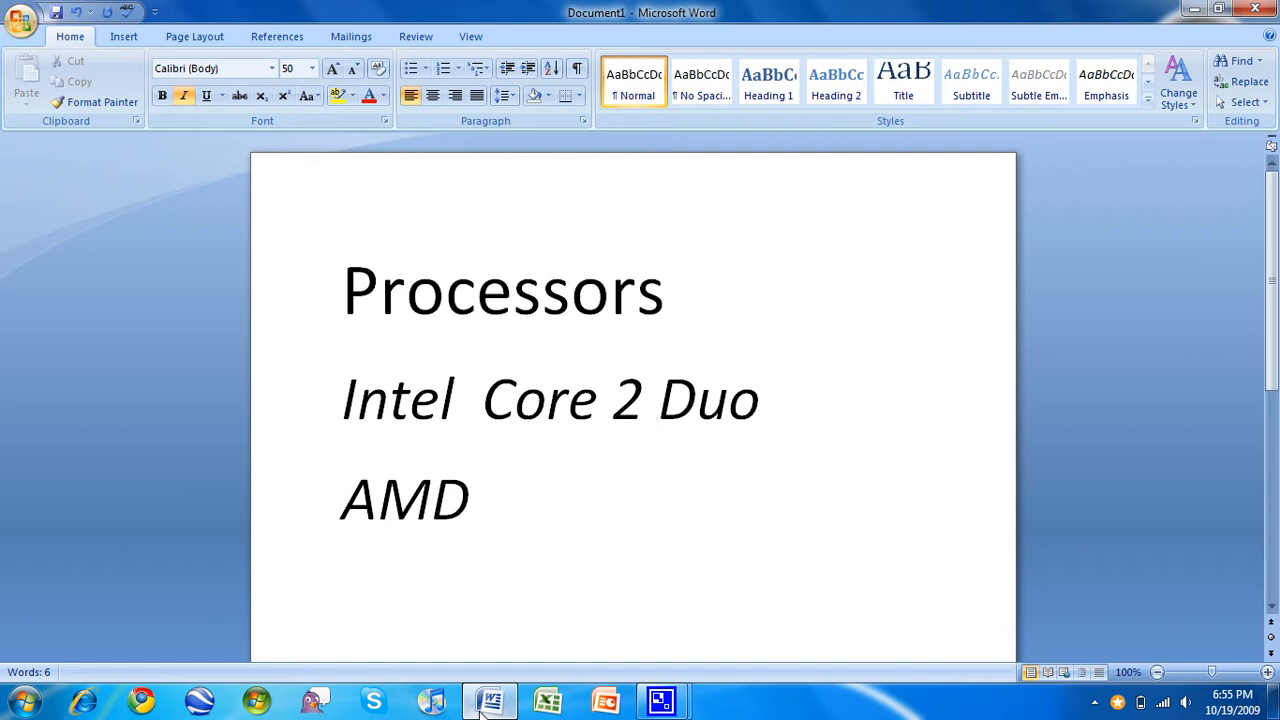
click(765, 400)
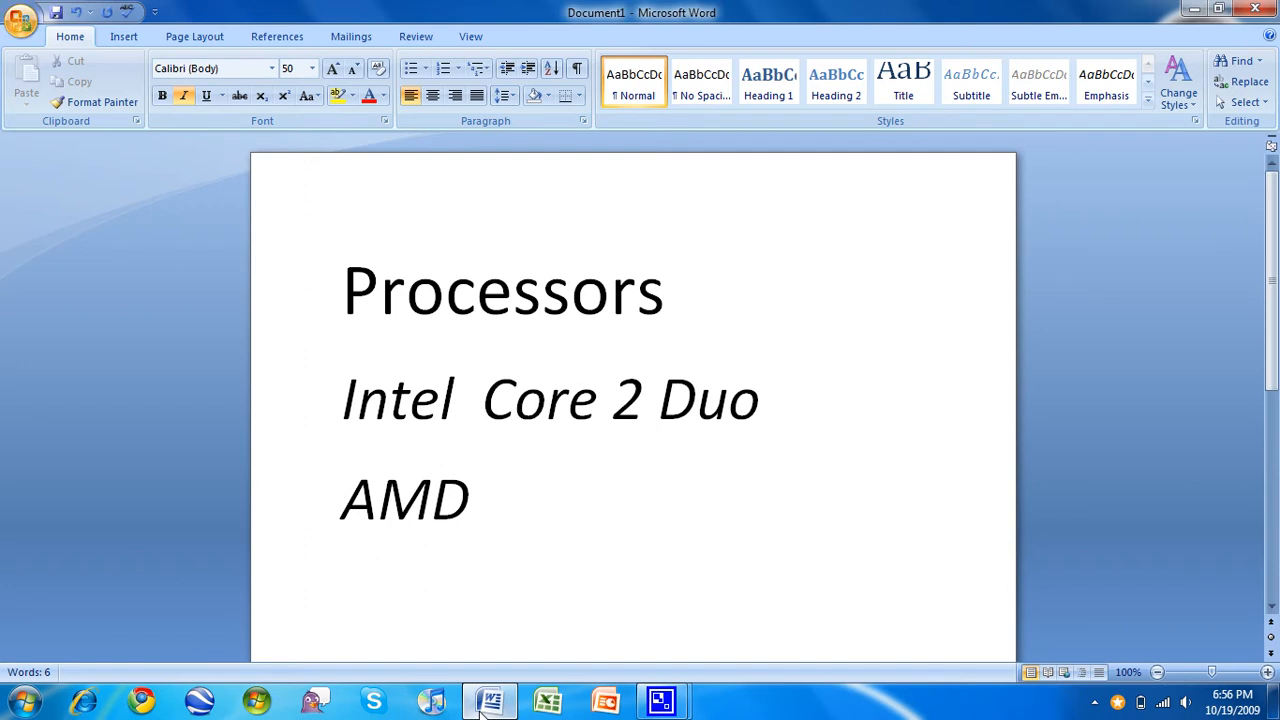
click(765, 398)
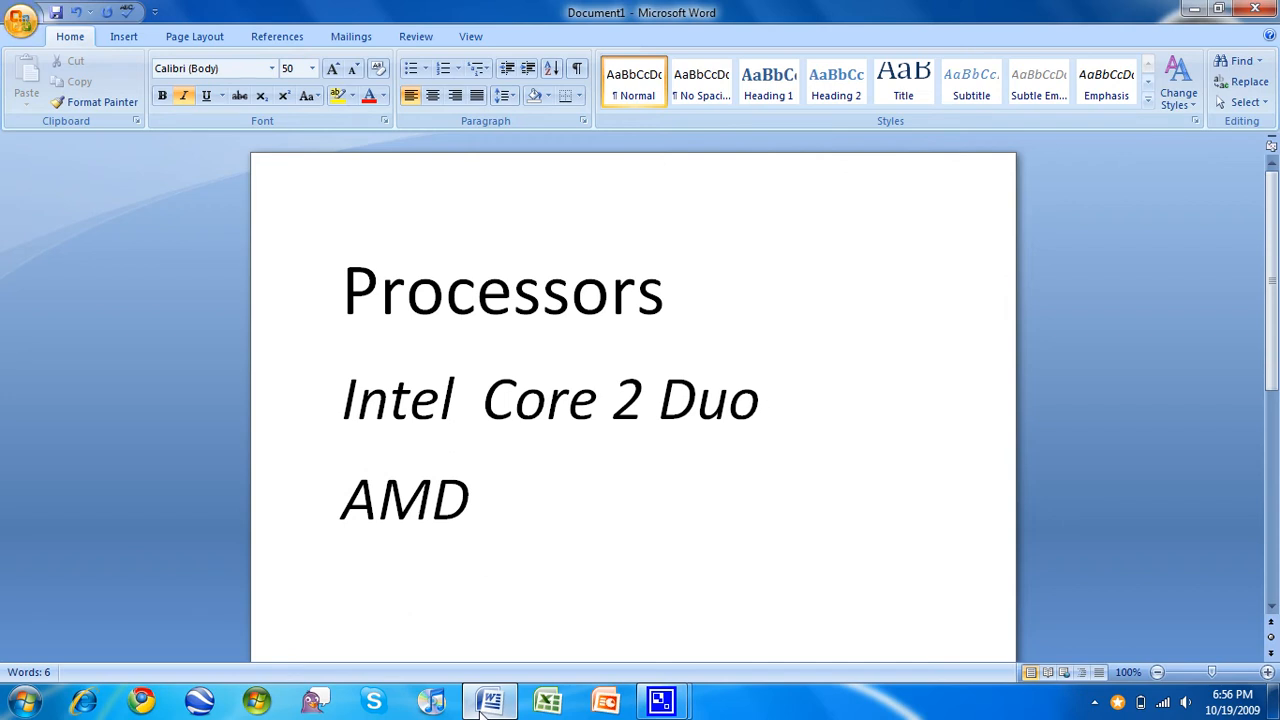
click(765, 398)
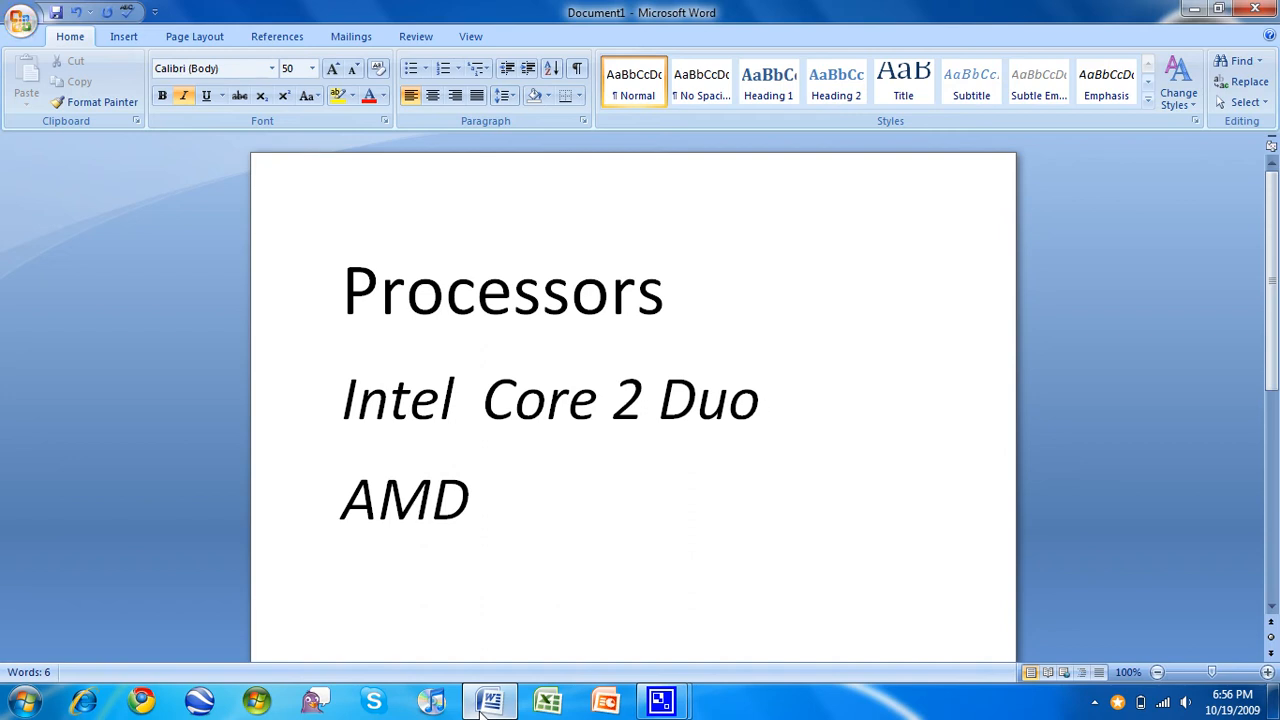
click(765, 398)
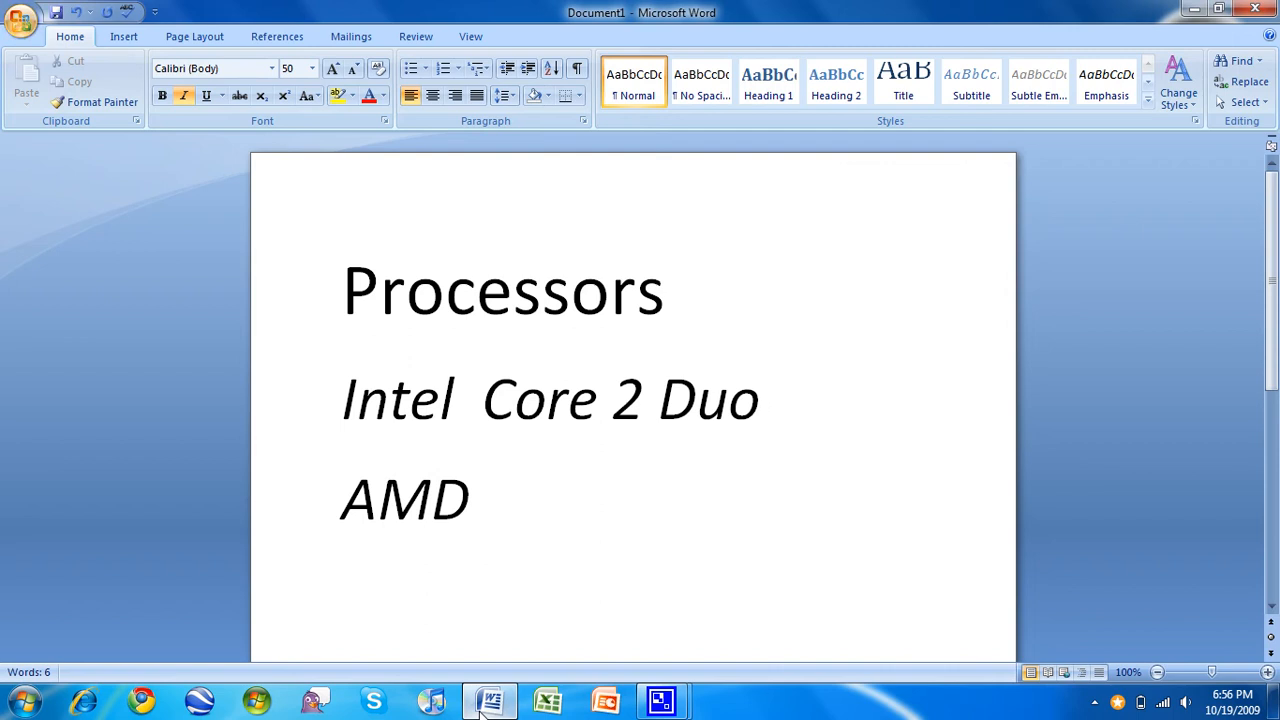
click(765, 398)
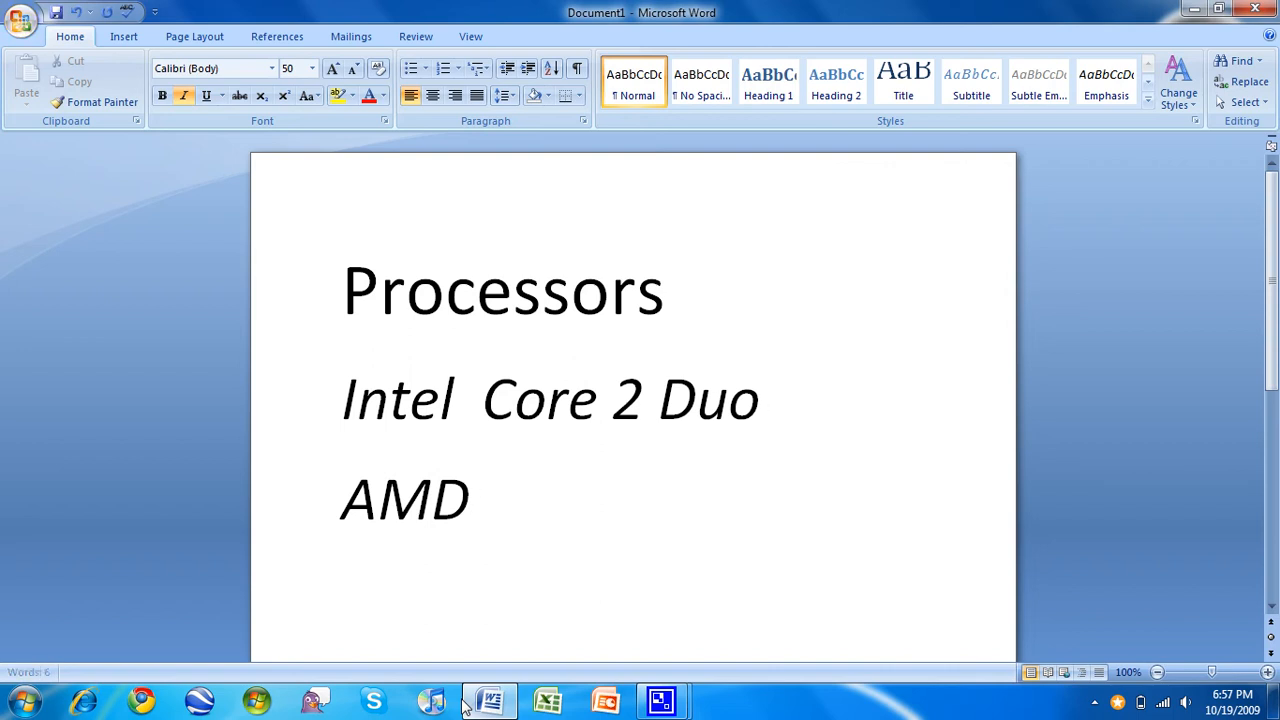
Step: Extend the AMD line to 'AMD Turion Athlon X2', fixing the Atholon misspelling
text(Turion)
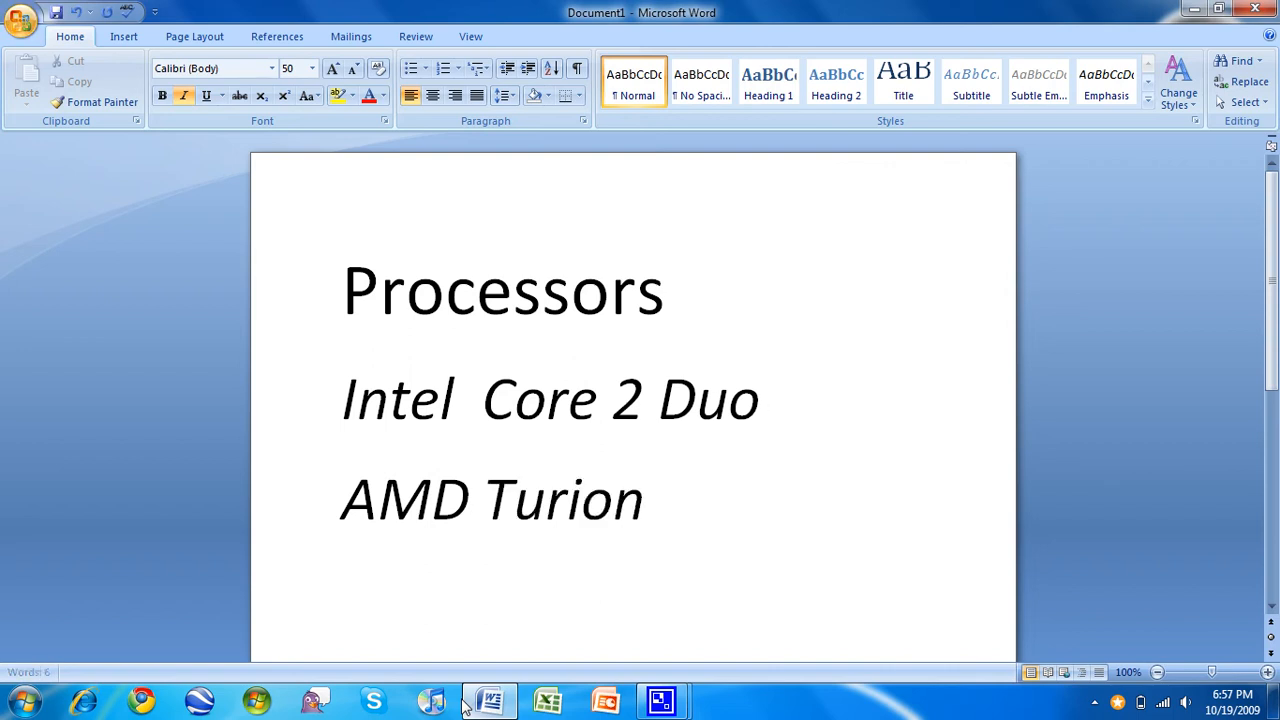
text(Atholon)
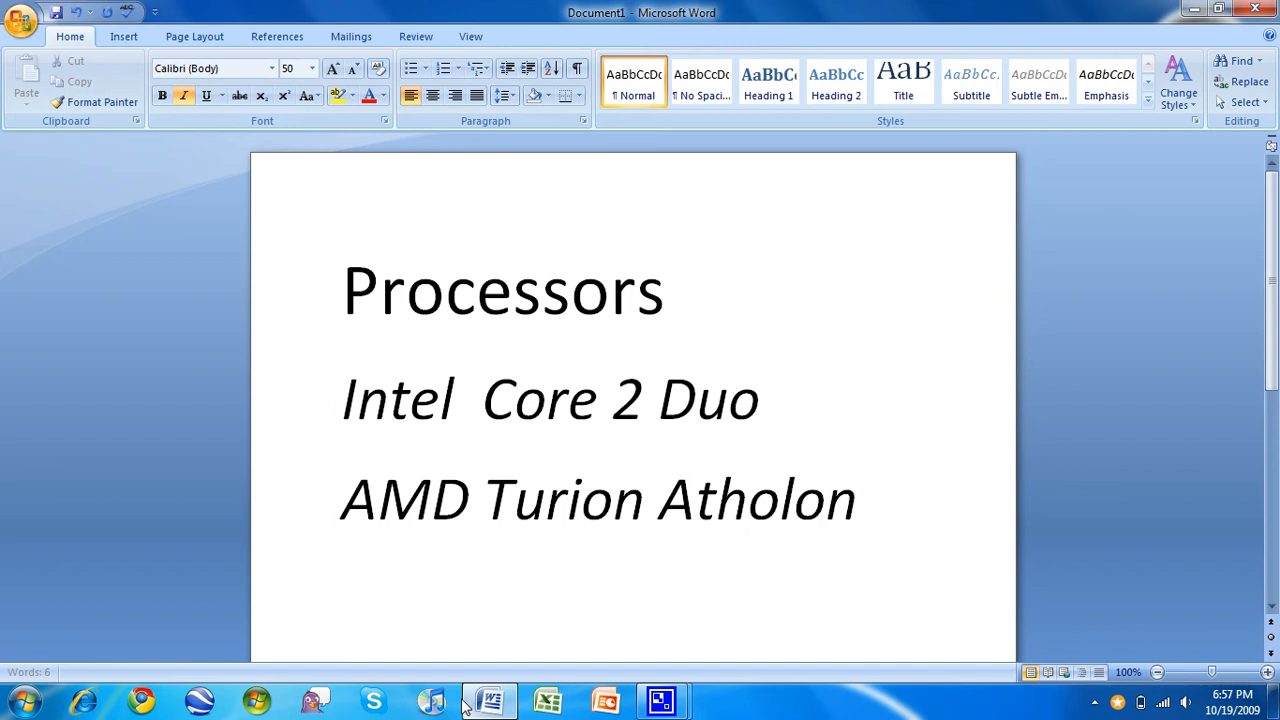
key(Backspace)
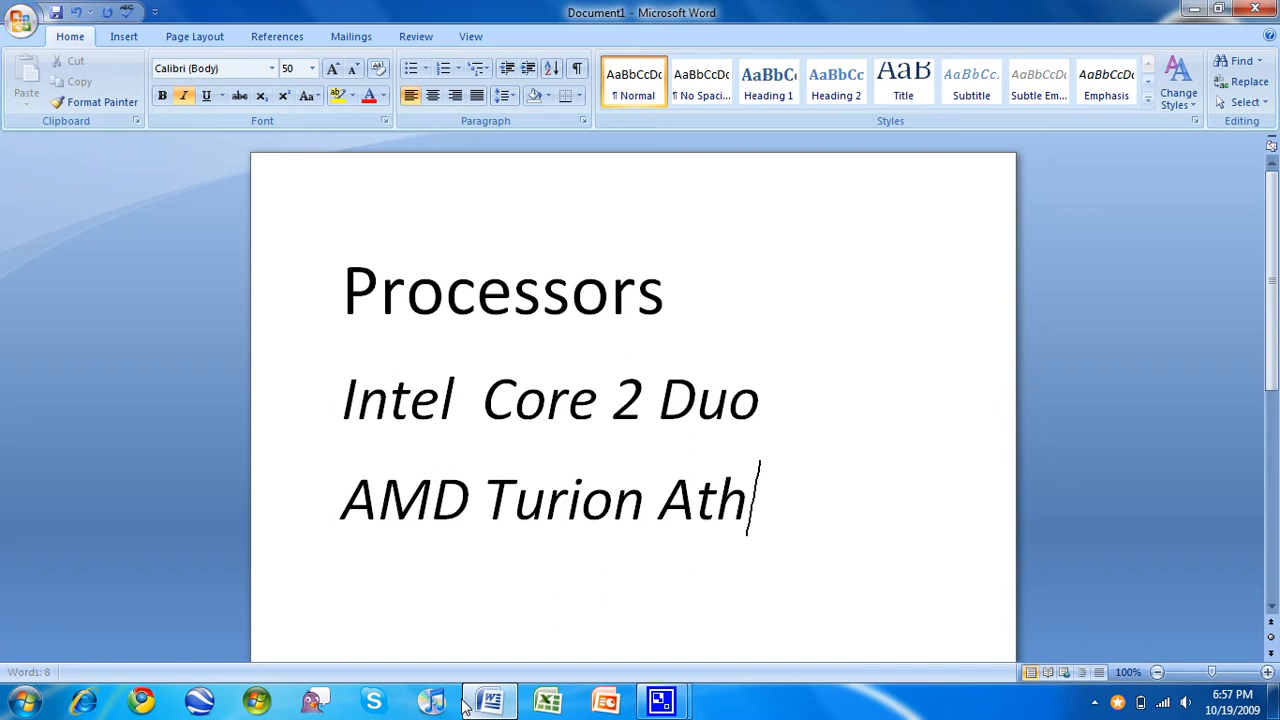
text(lon)
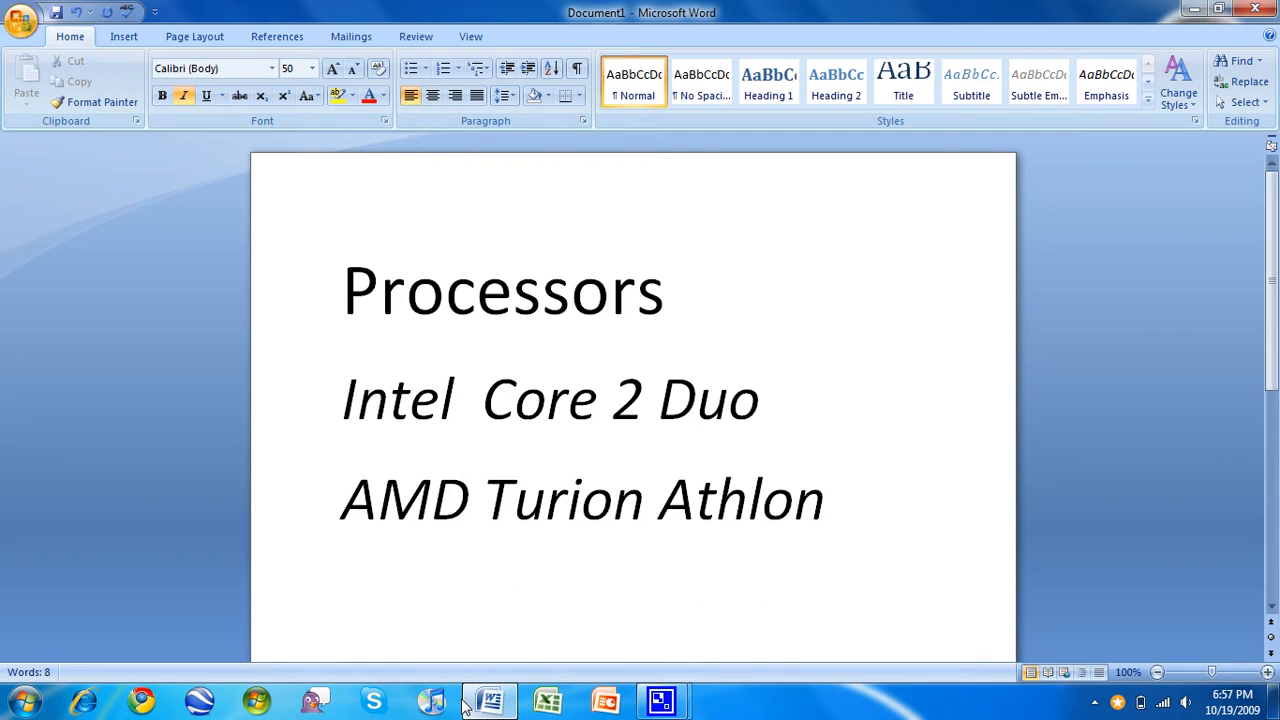
text(X)
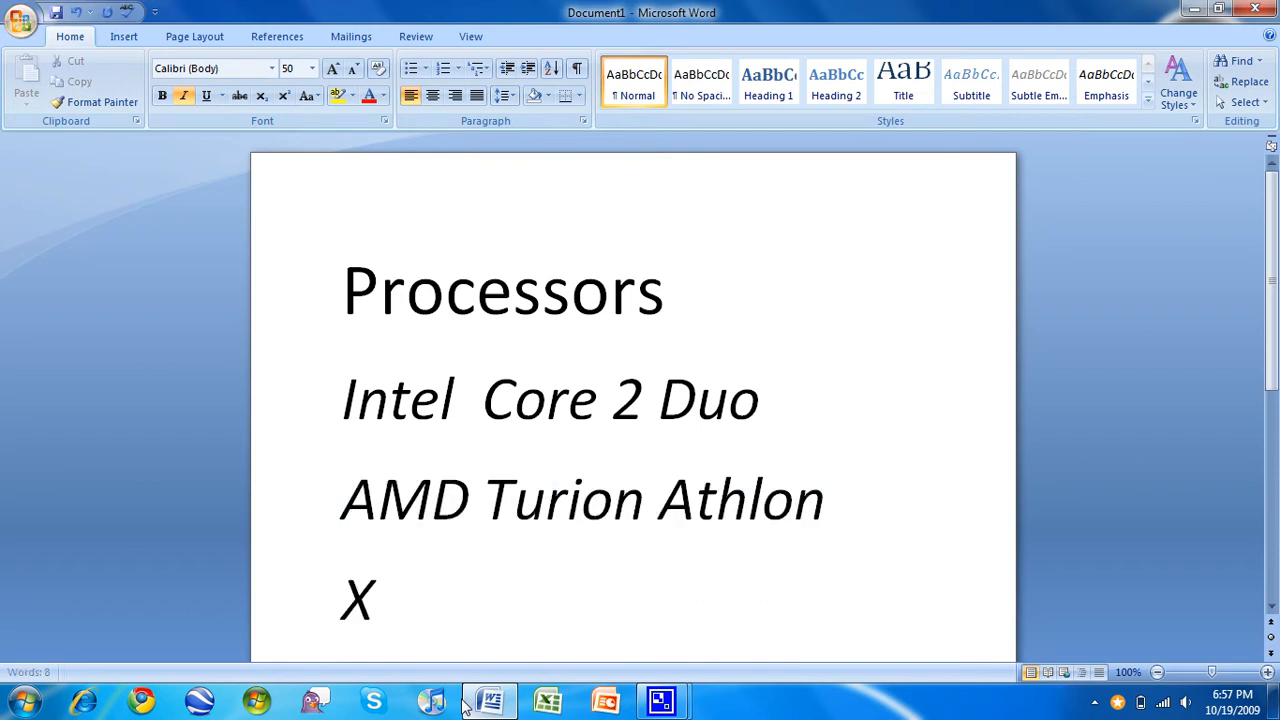
text(2)
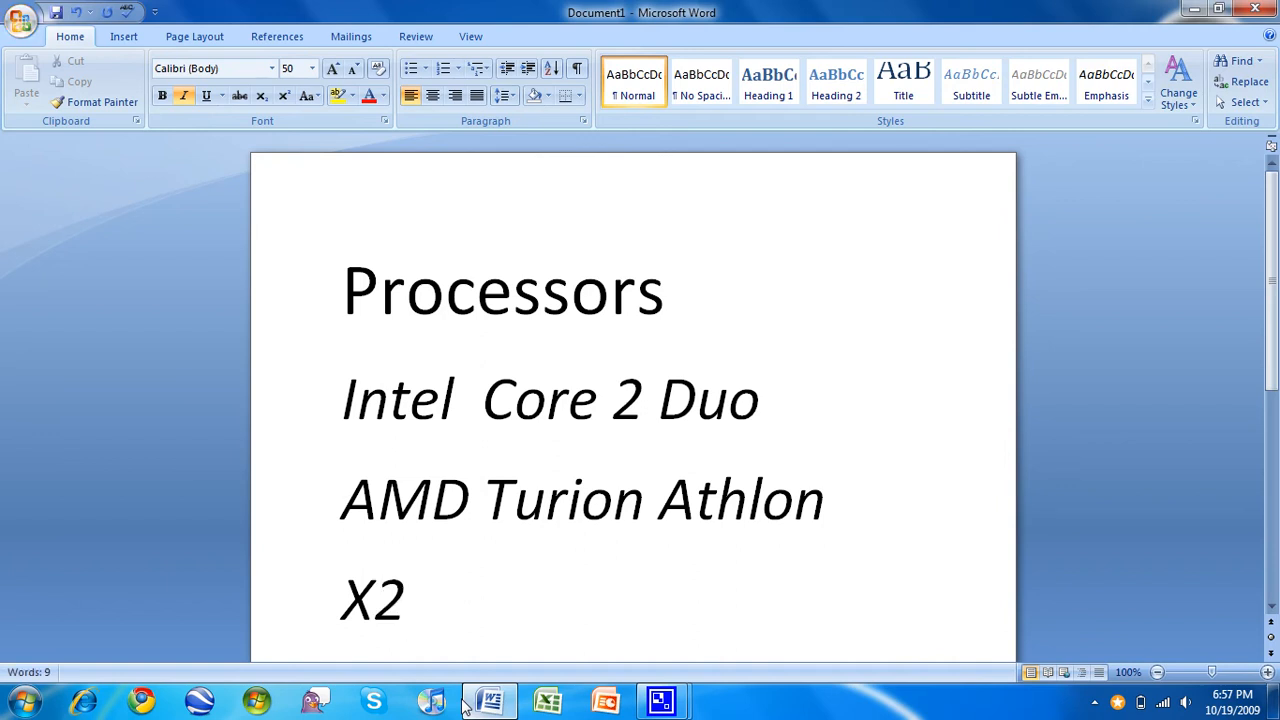
Step: Continue after X2 with the 'TL-56 1.9G' model details
click(425, 598)
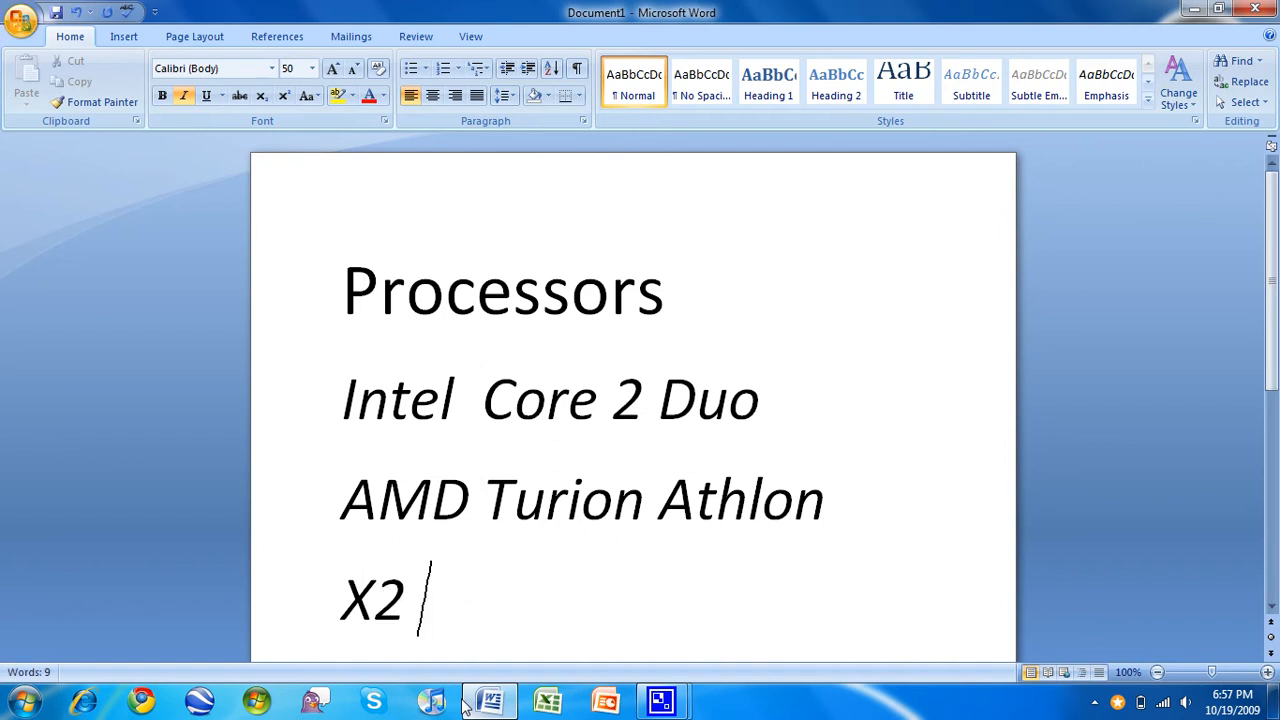
text(TL-)
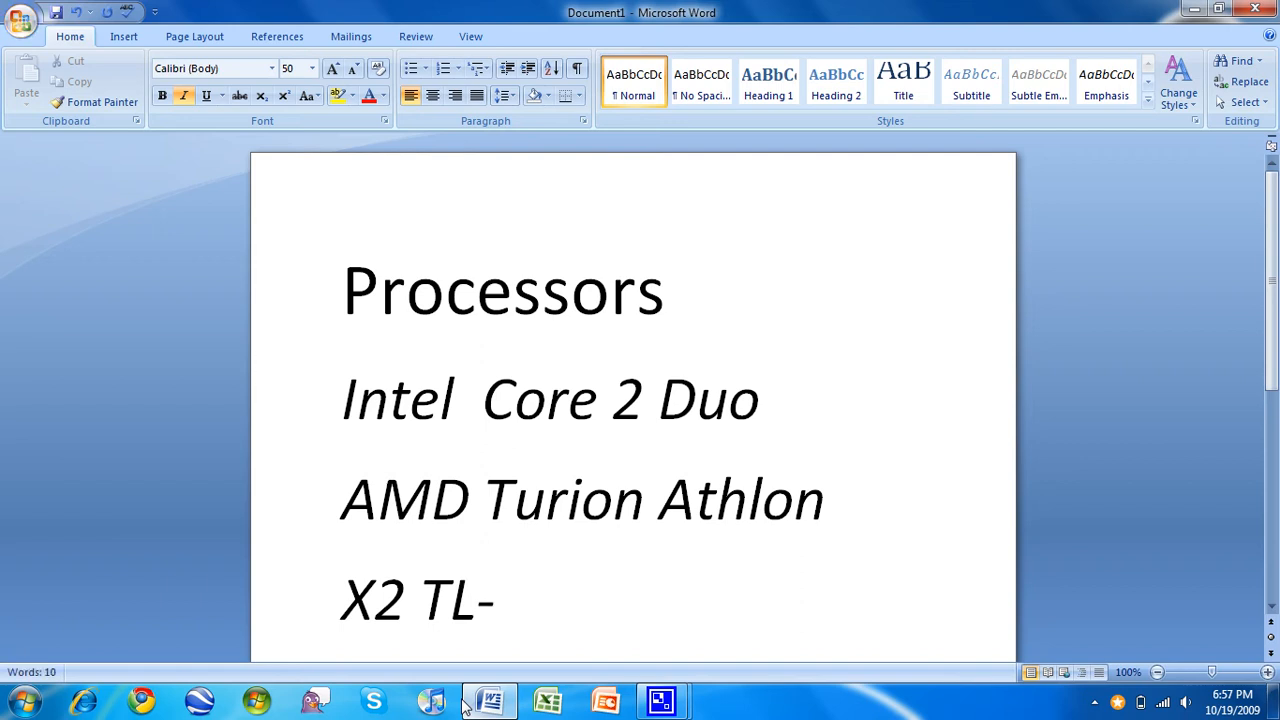
text(56 1.9GHz)
text(TL)
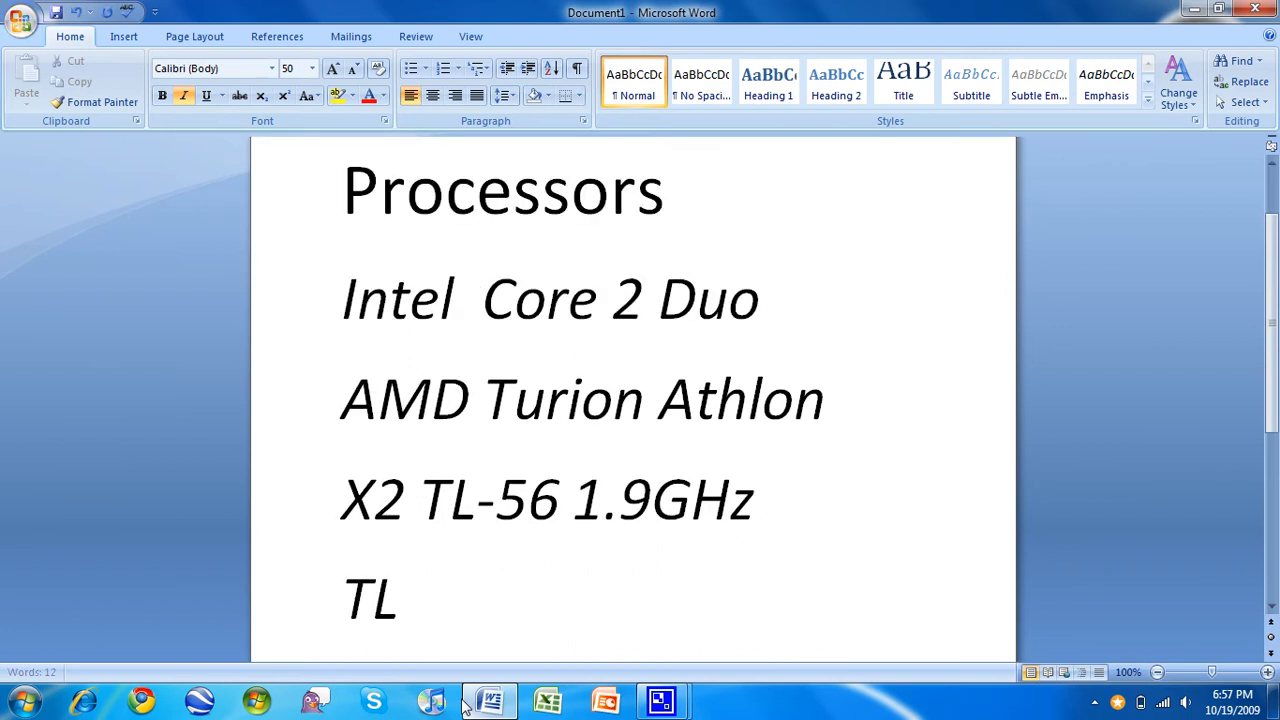
Step: Write the model line 'TL-60 2.0GHz L2 1mb', correcting the extra zero and 'ms'
text(-600)
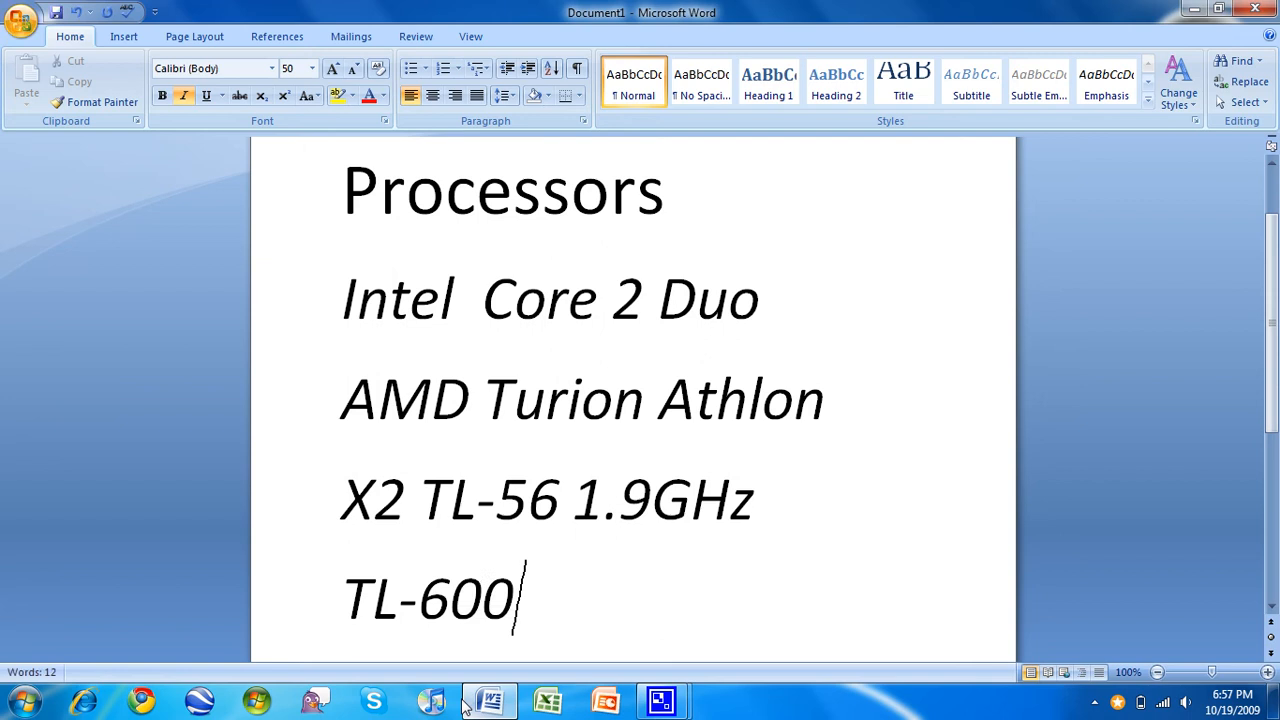
key(backspace)
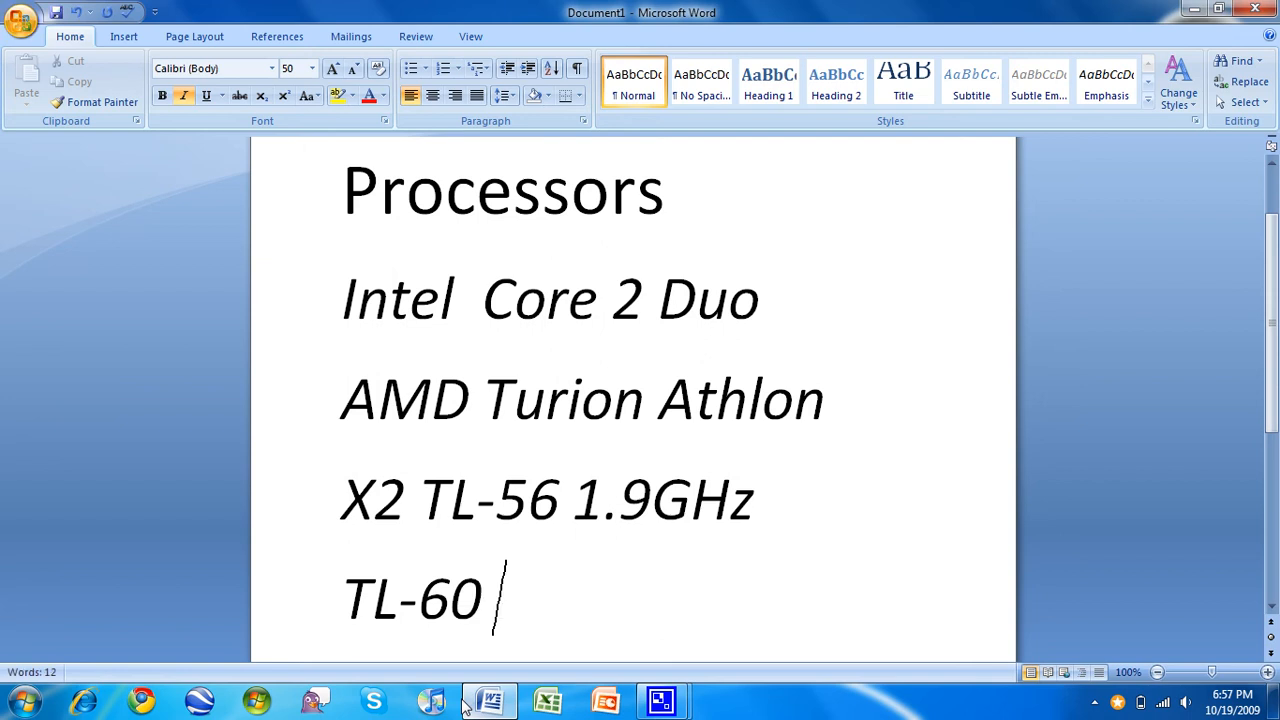
text(2.0GHz)
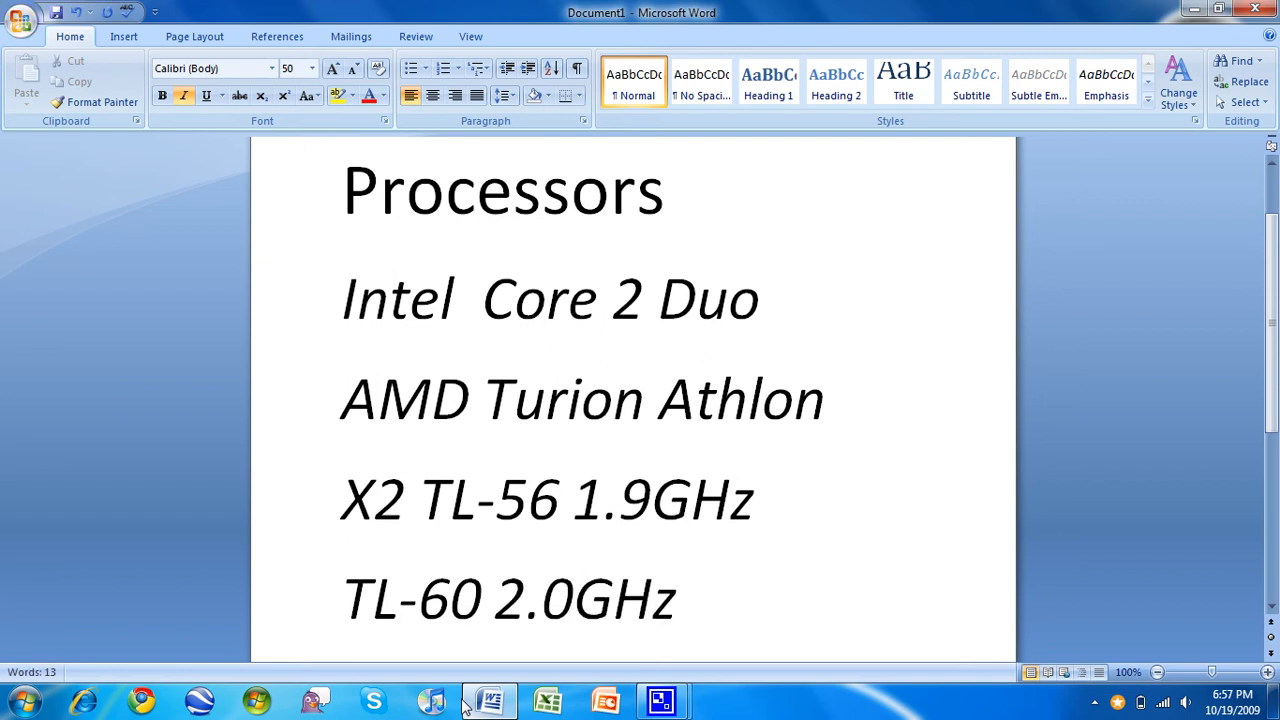
text(L2)
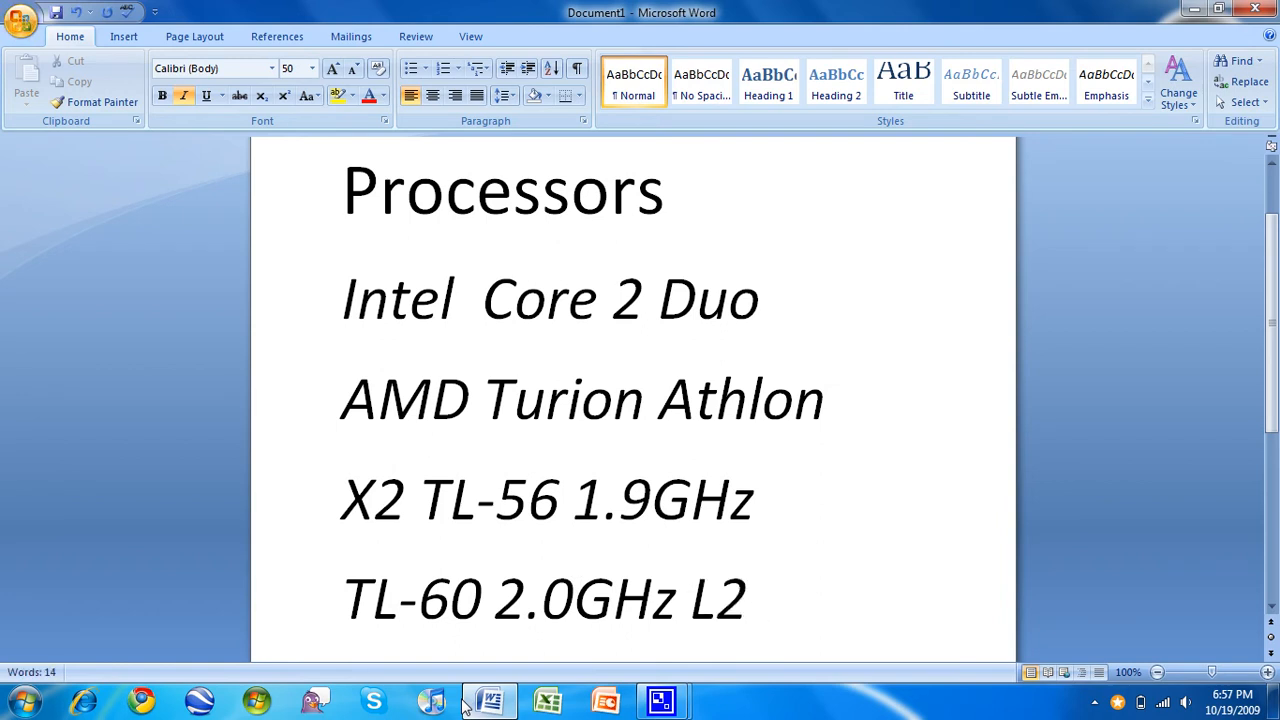
text(2M)
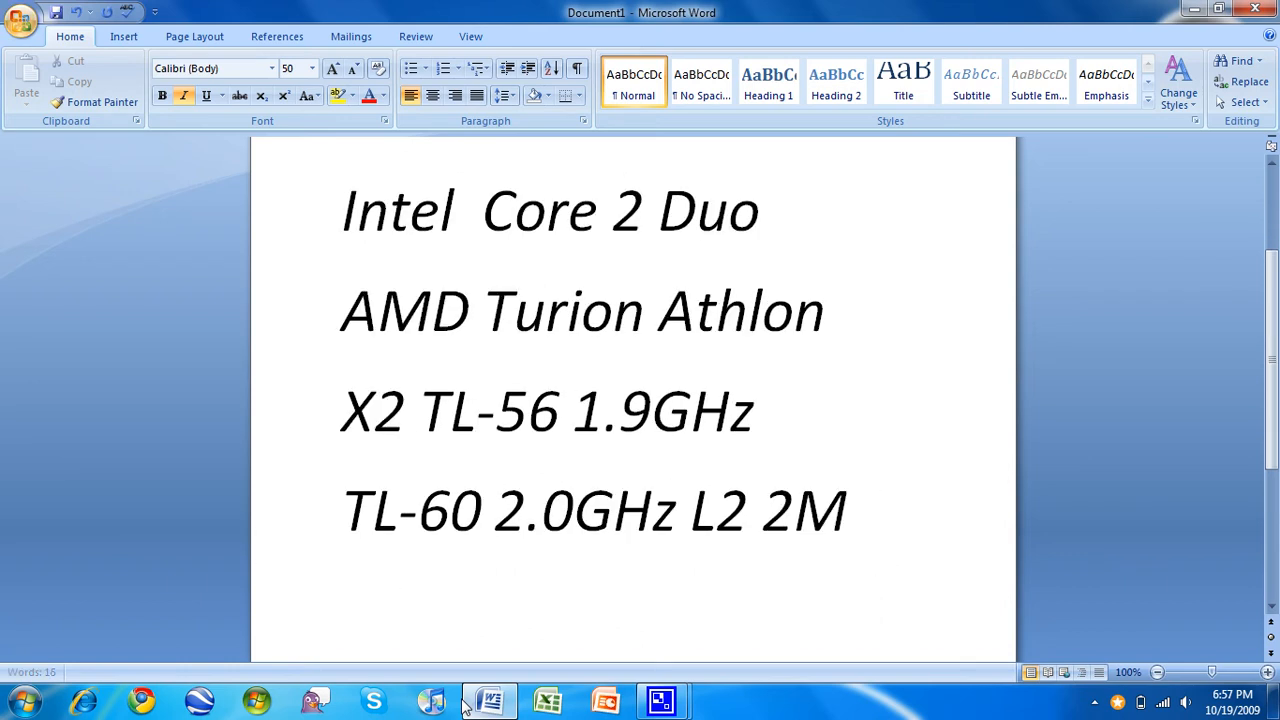
text(1ms)
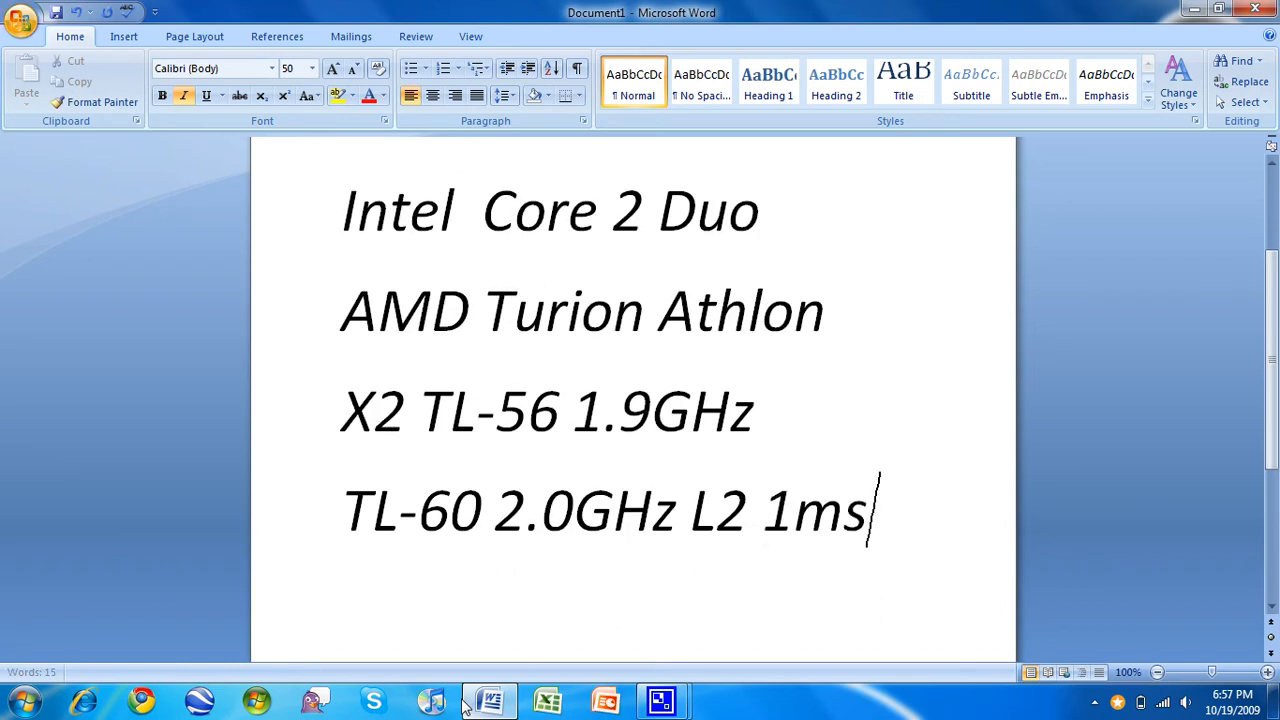
text(b)
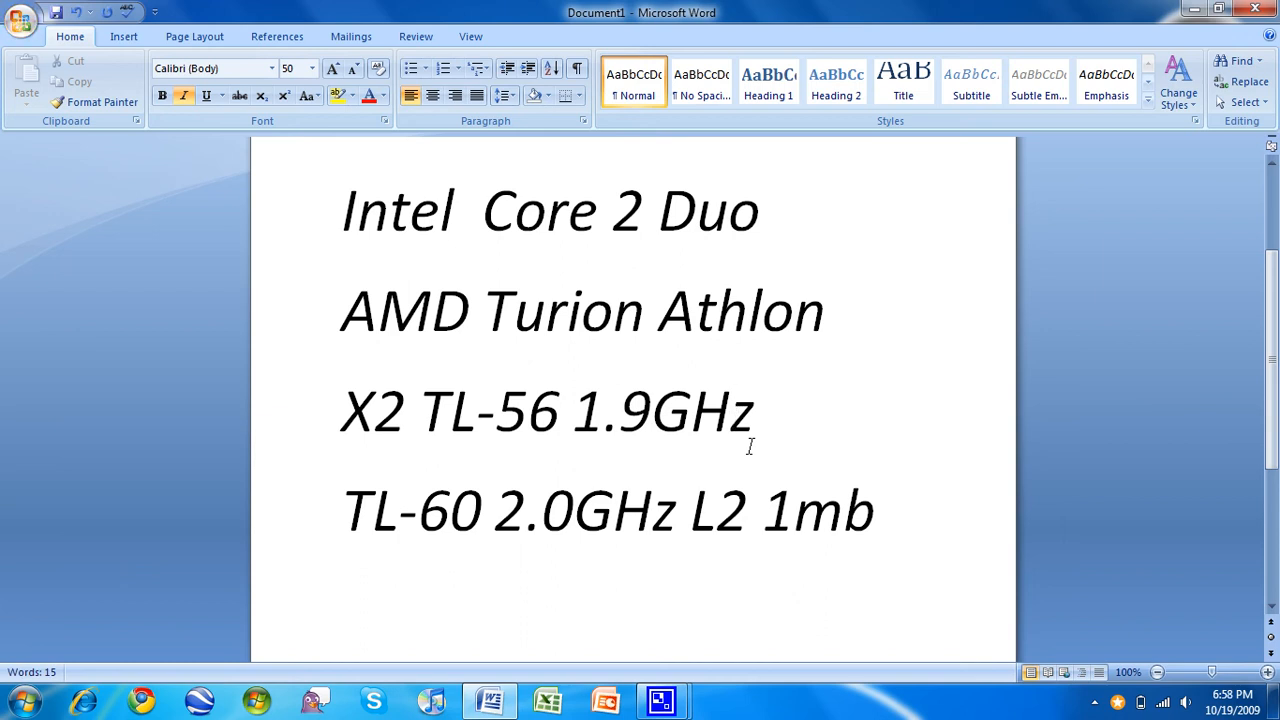
click(742, 410)
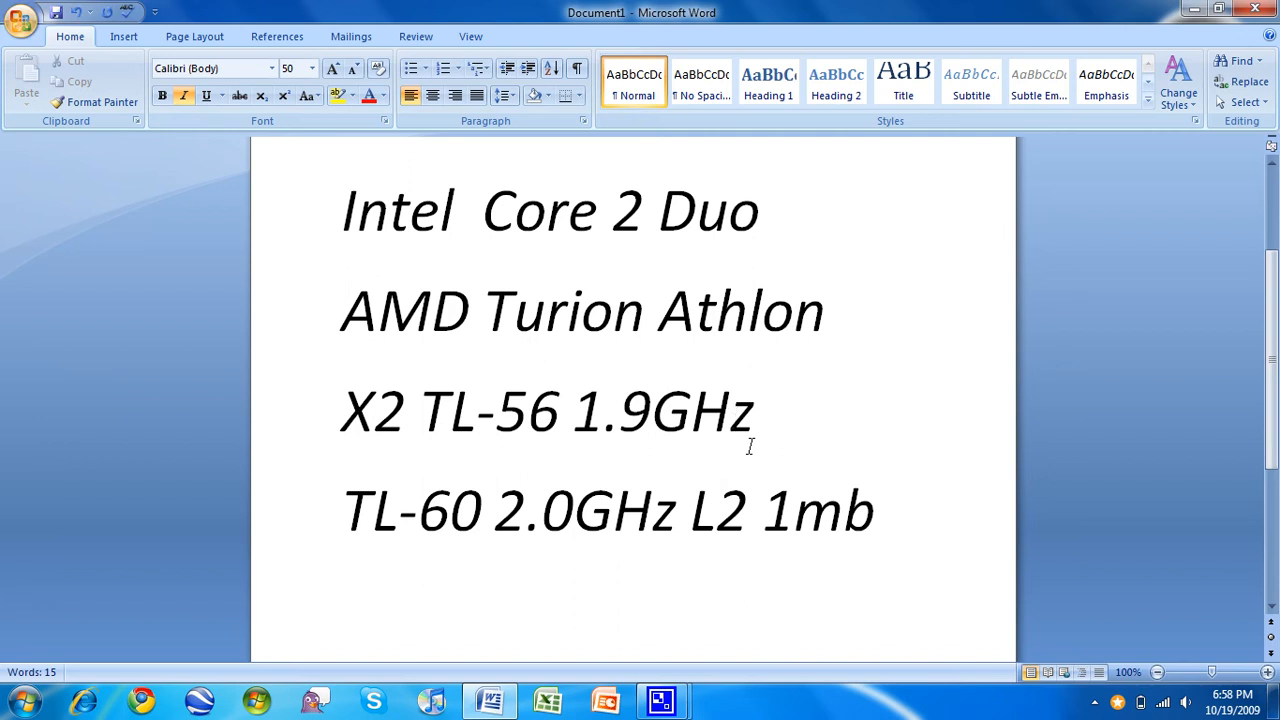
Step: Select all the processor notes text with Ctrl+A
key(ctrl+a)
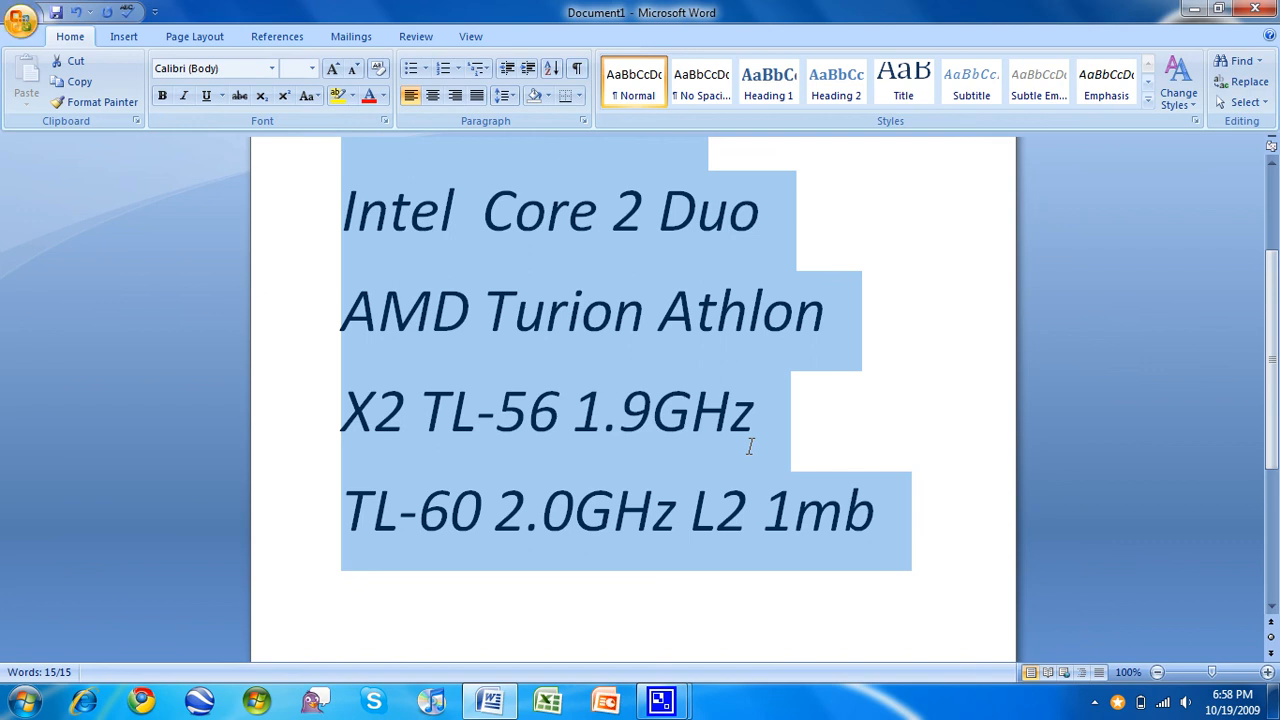
Step: Type RAM limit notes for X86 32-bit and 64-bit with '128GB of ram'
text(X86)
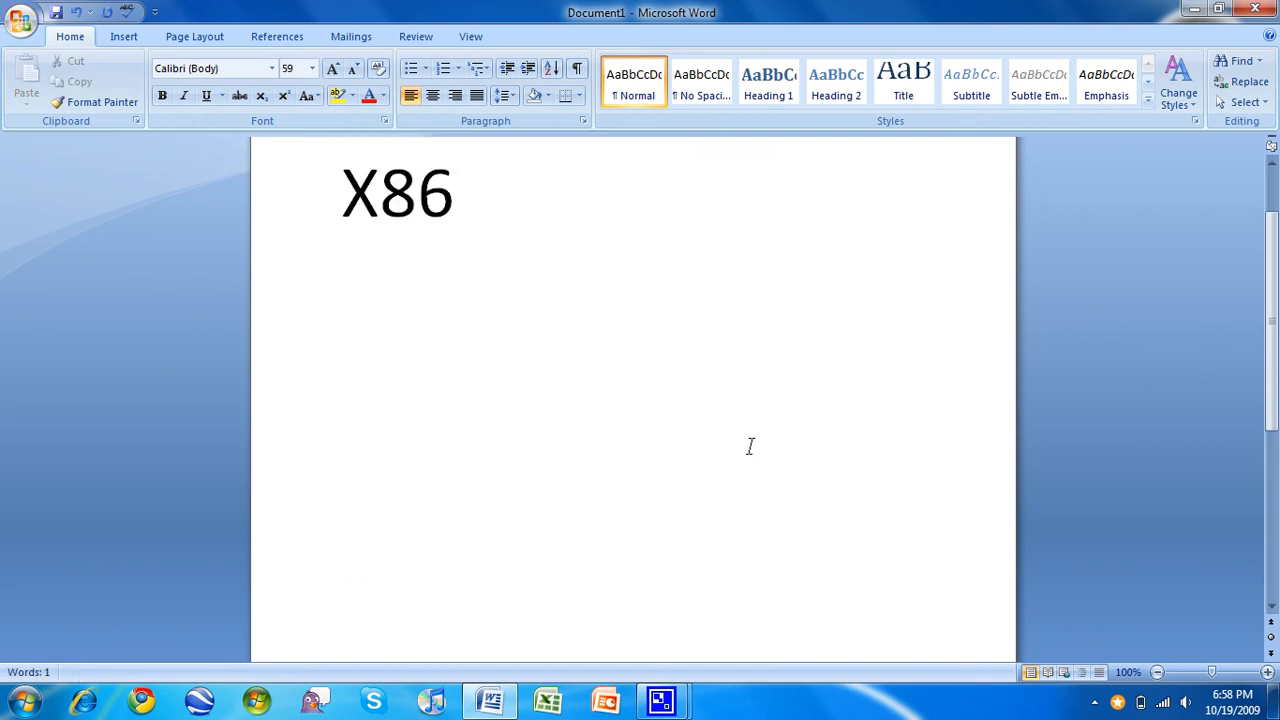
text(32-b)
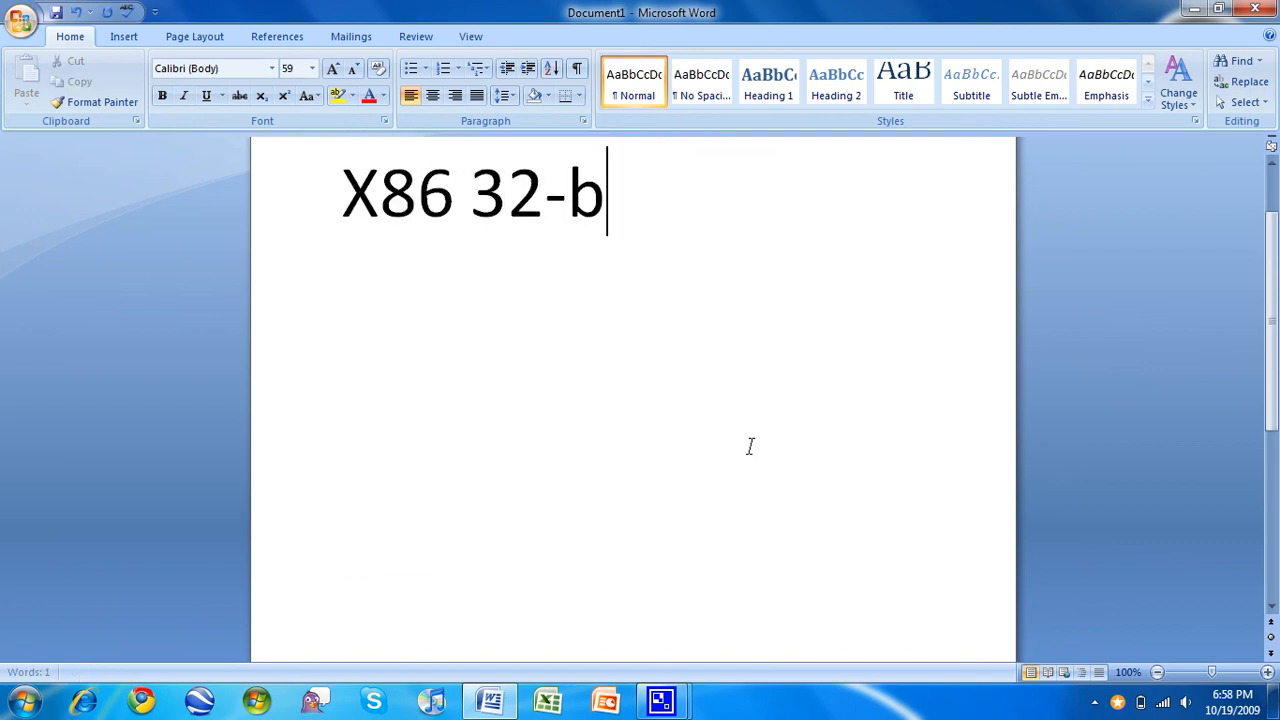
text(it)
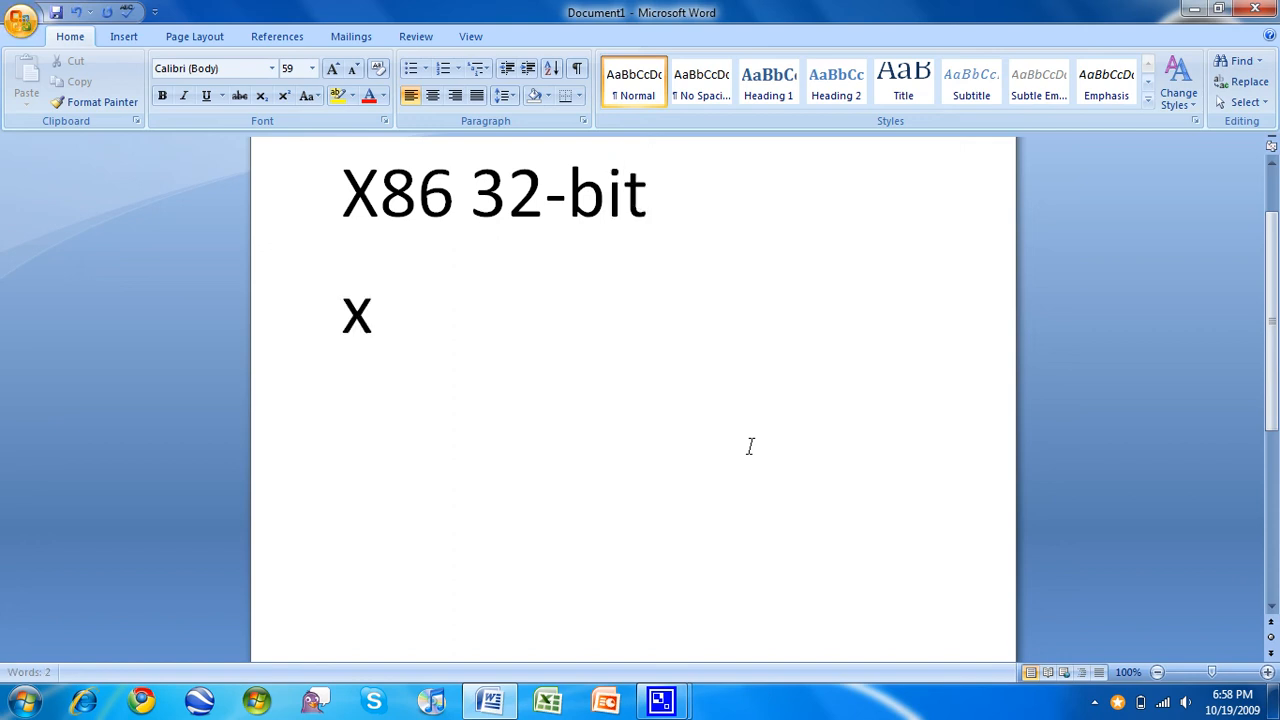
text(64)
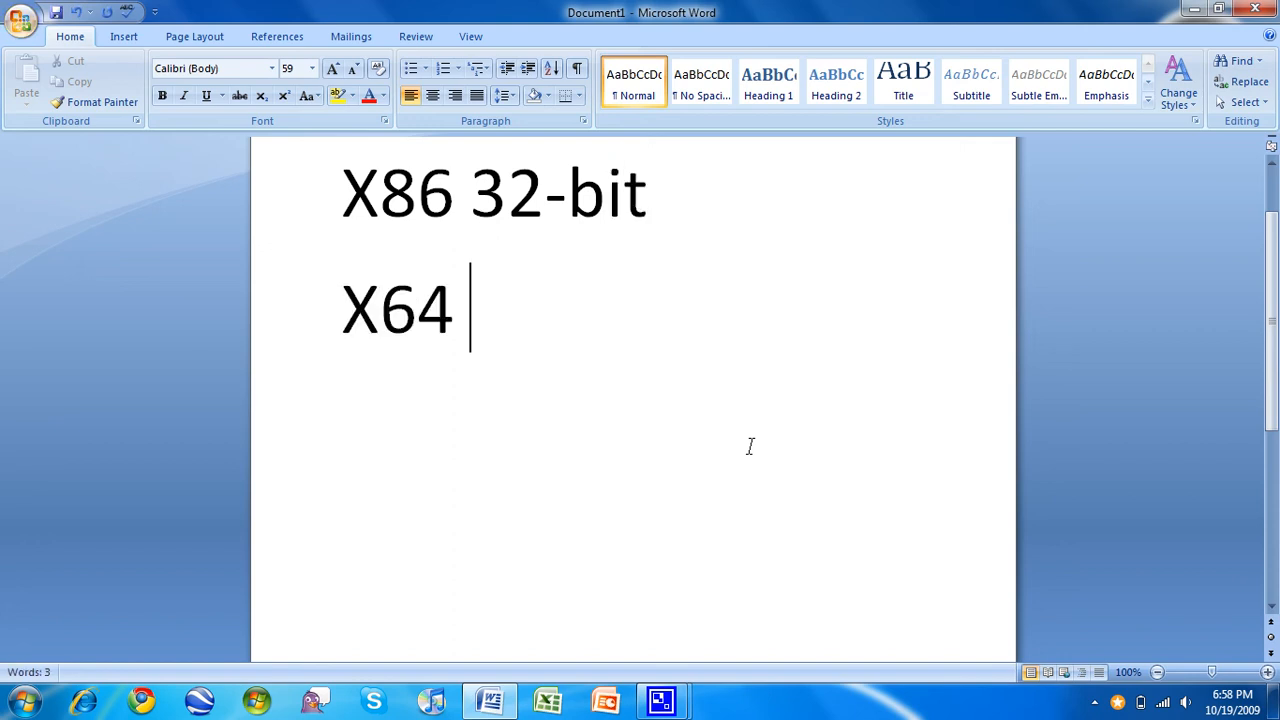
text(64-bit)
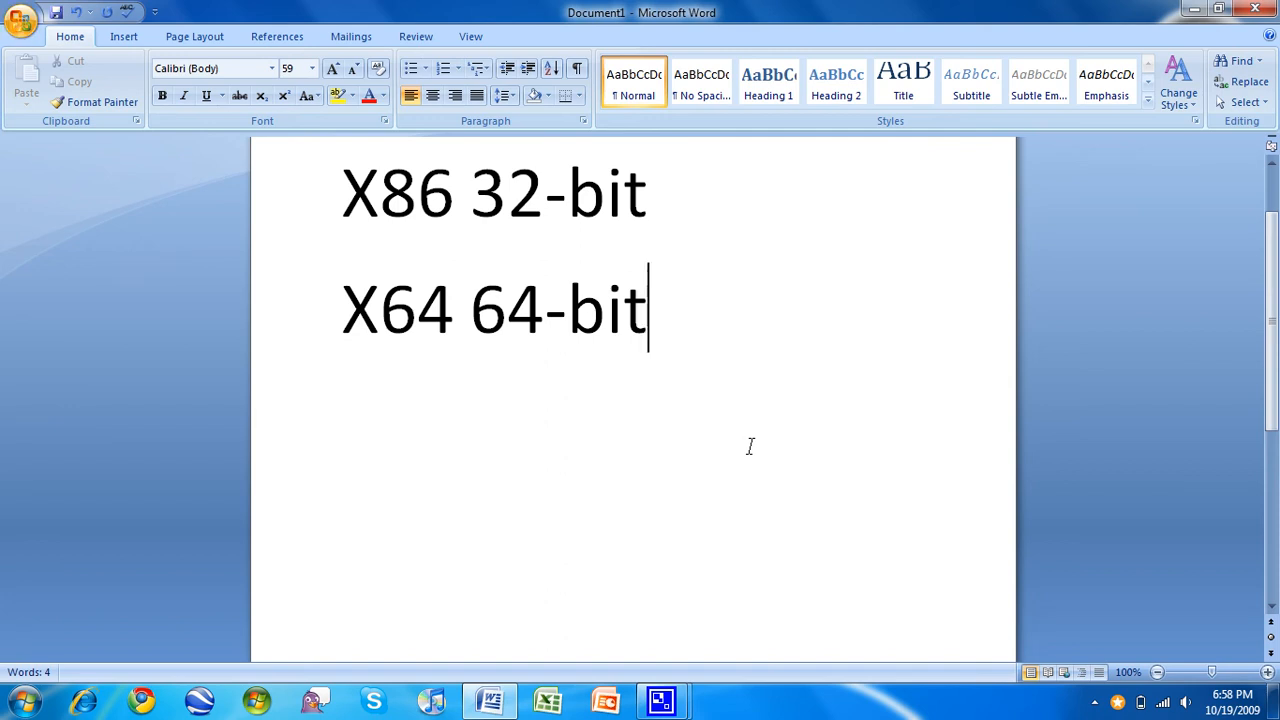
text(128GB)
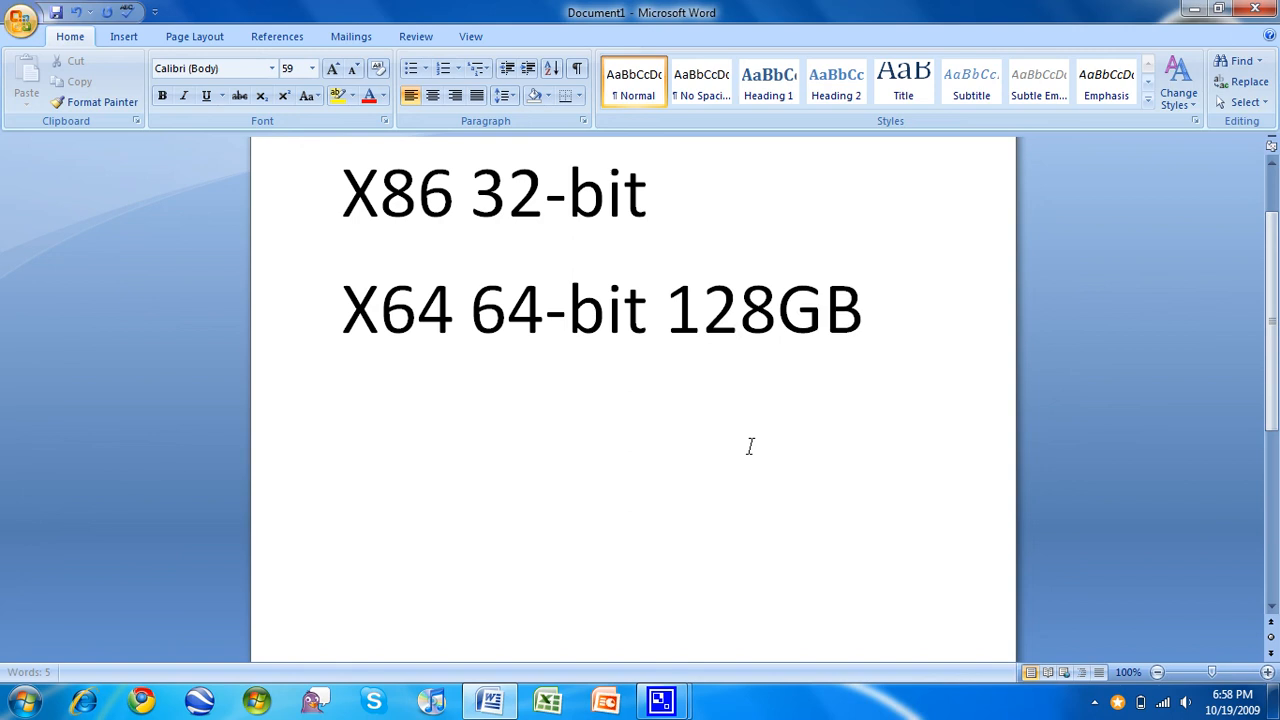
text(of ram)
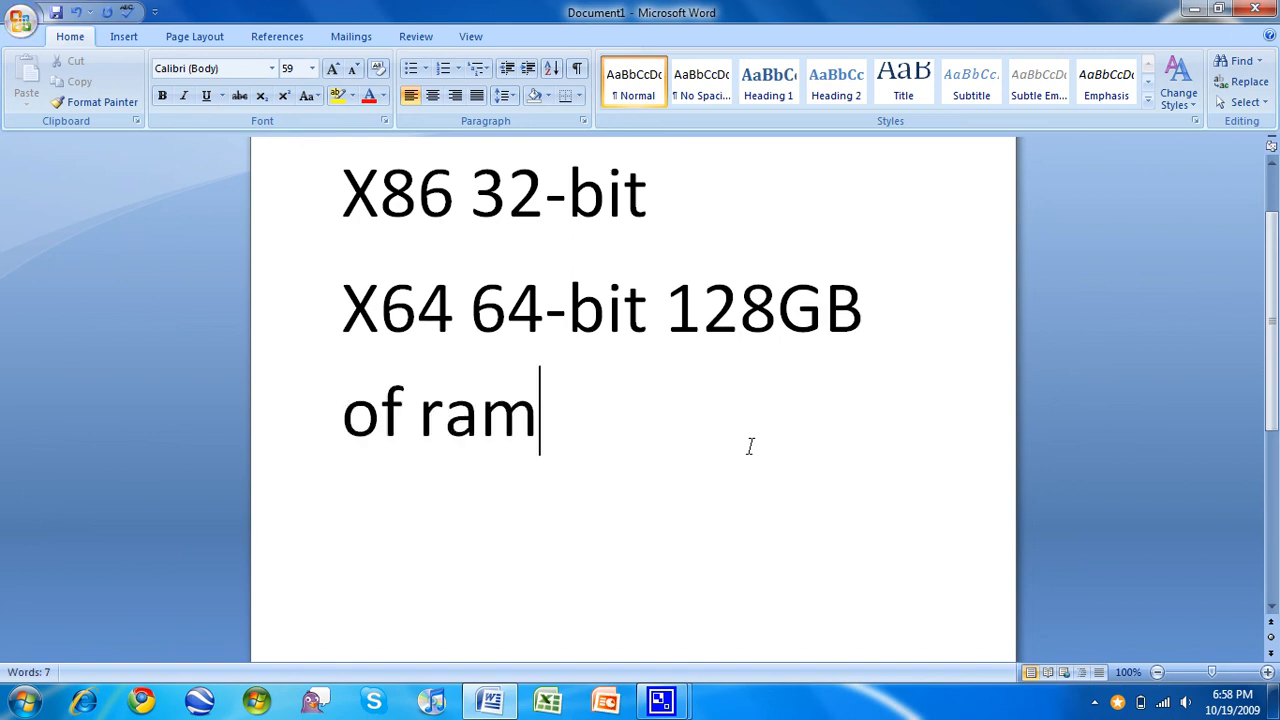
mouse_move(793, 222)
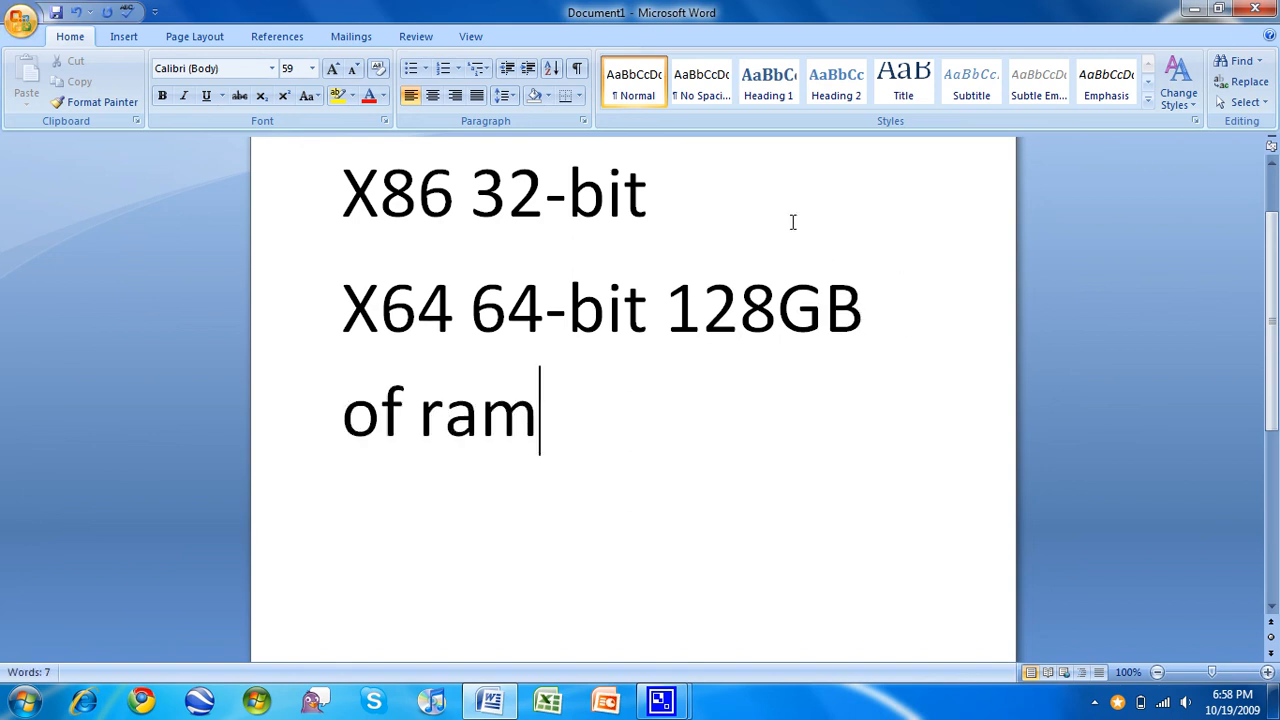
Step: Add '3.0-3.5GB' to the X86 32-bit line, then select all the notes
click(665, 192)
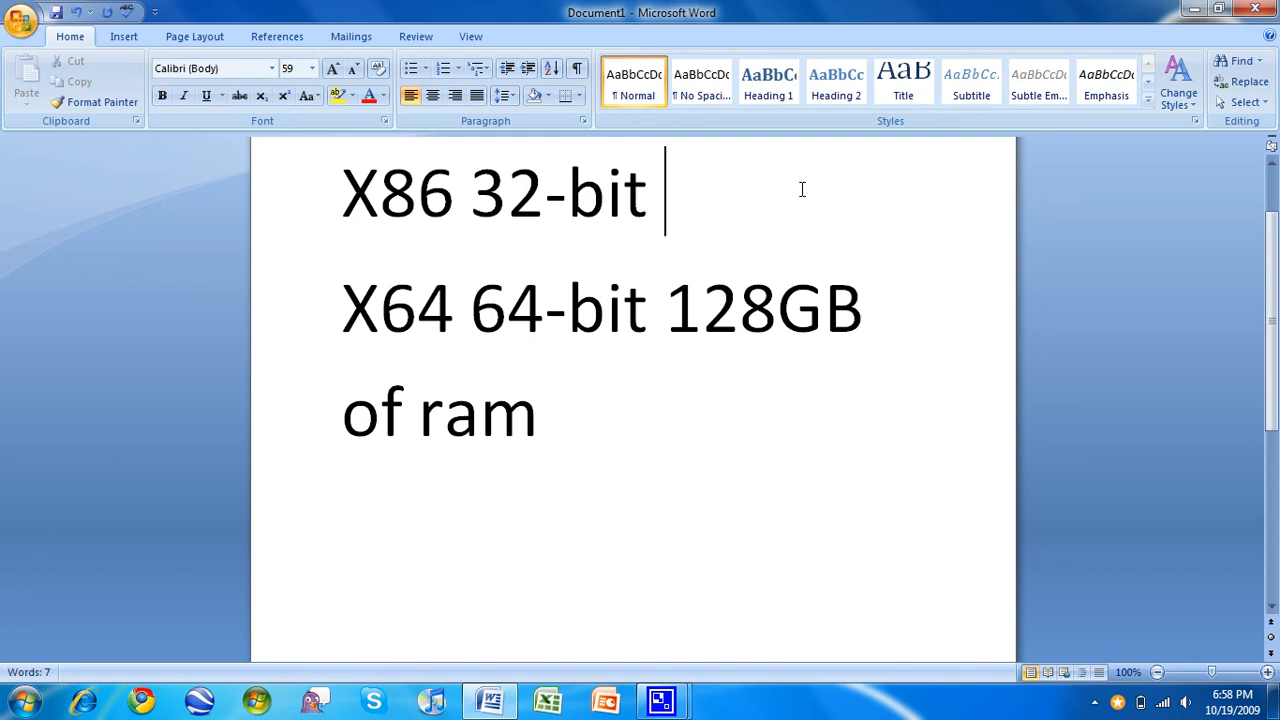
text(3.0-)
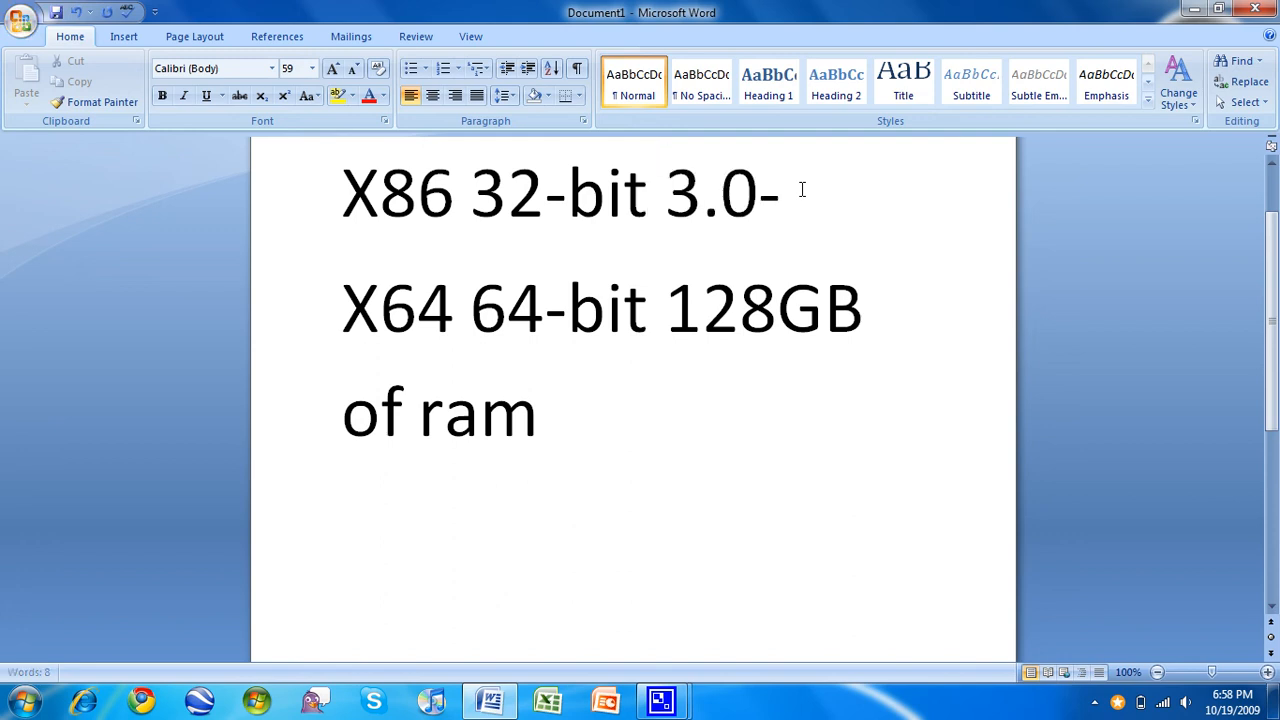
text(3.5gb)
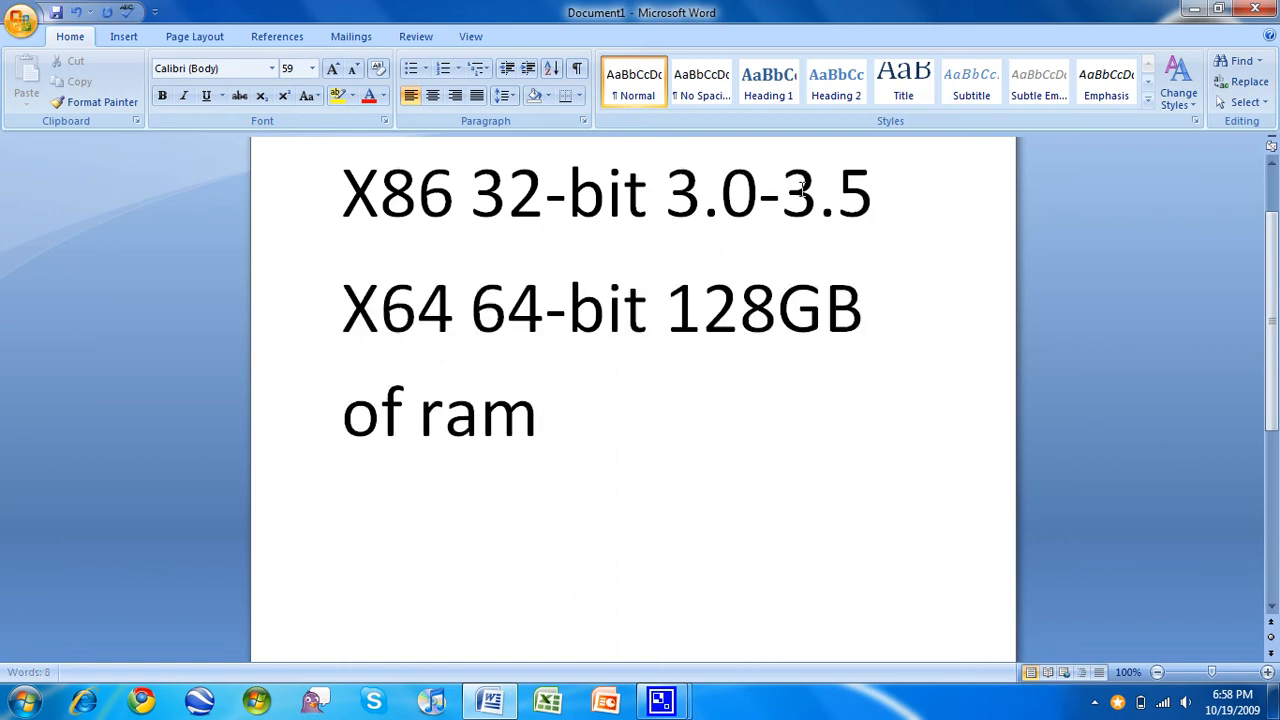
text(GB)
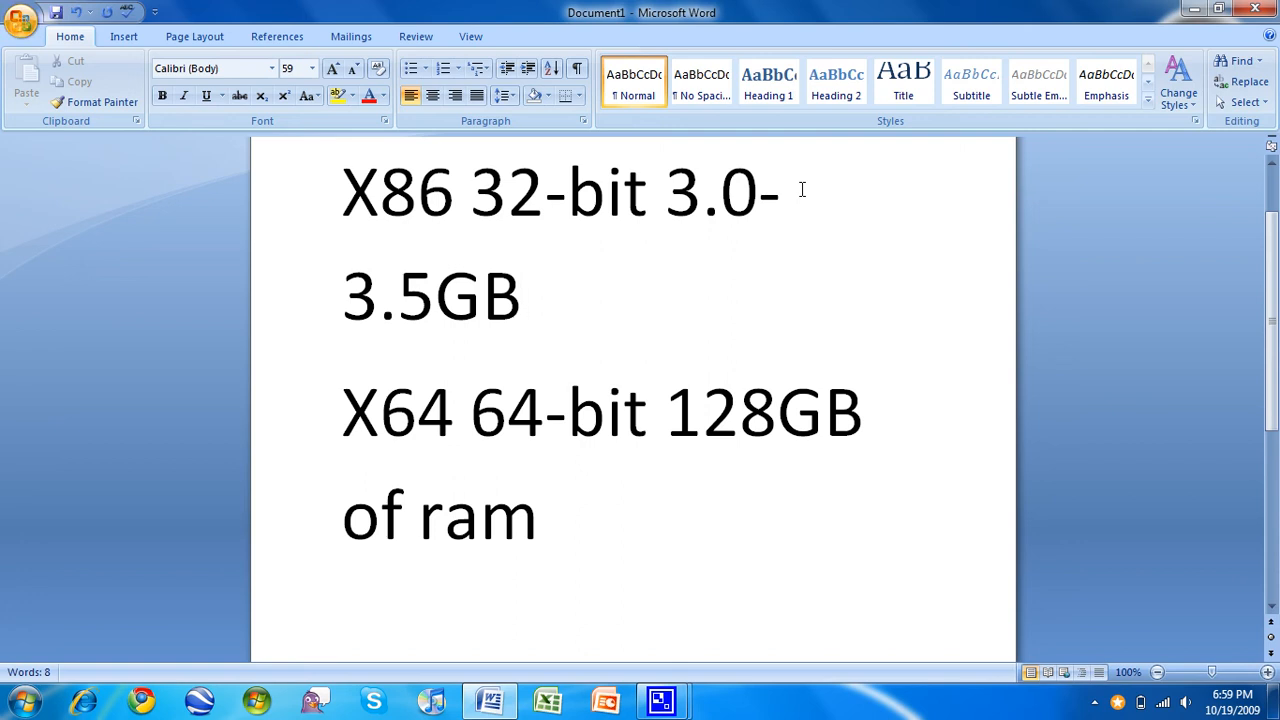
click(520, 296)
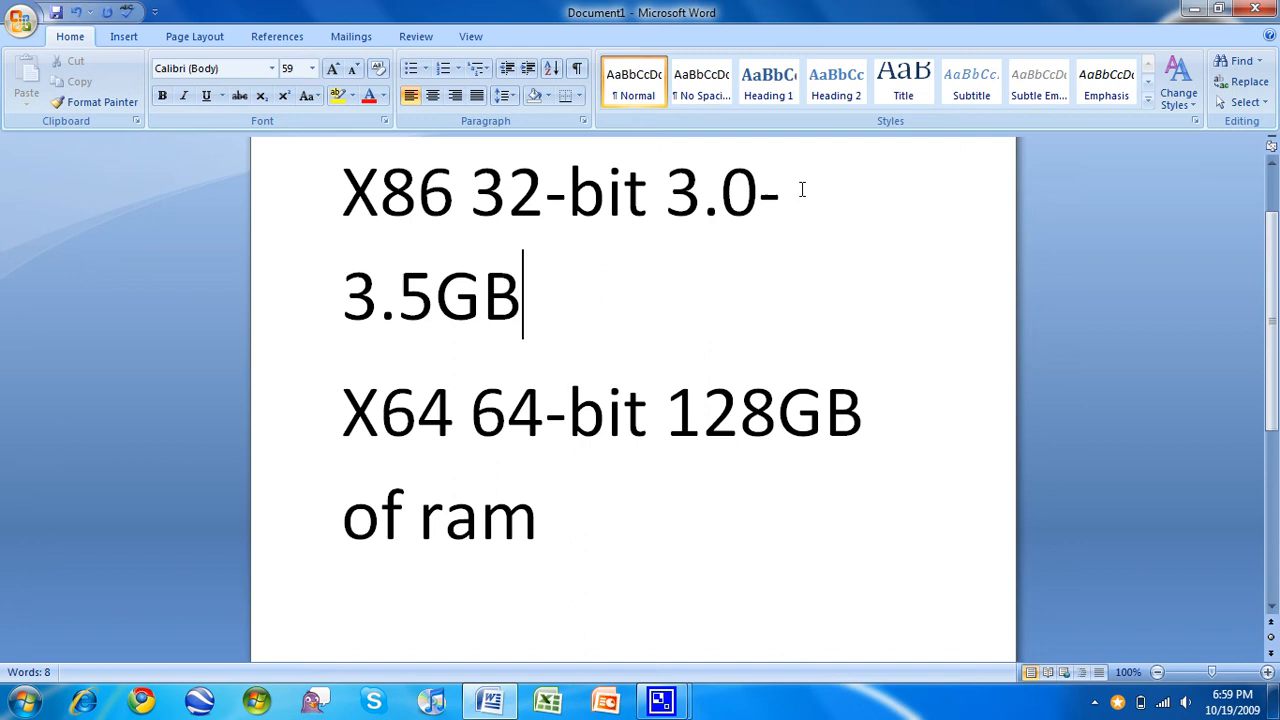
key(ctrl+a)
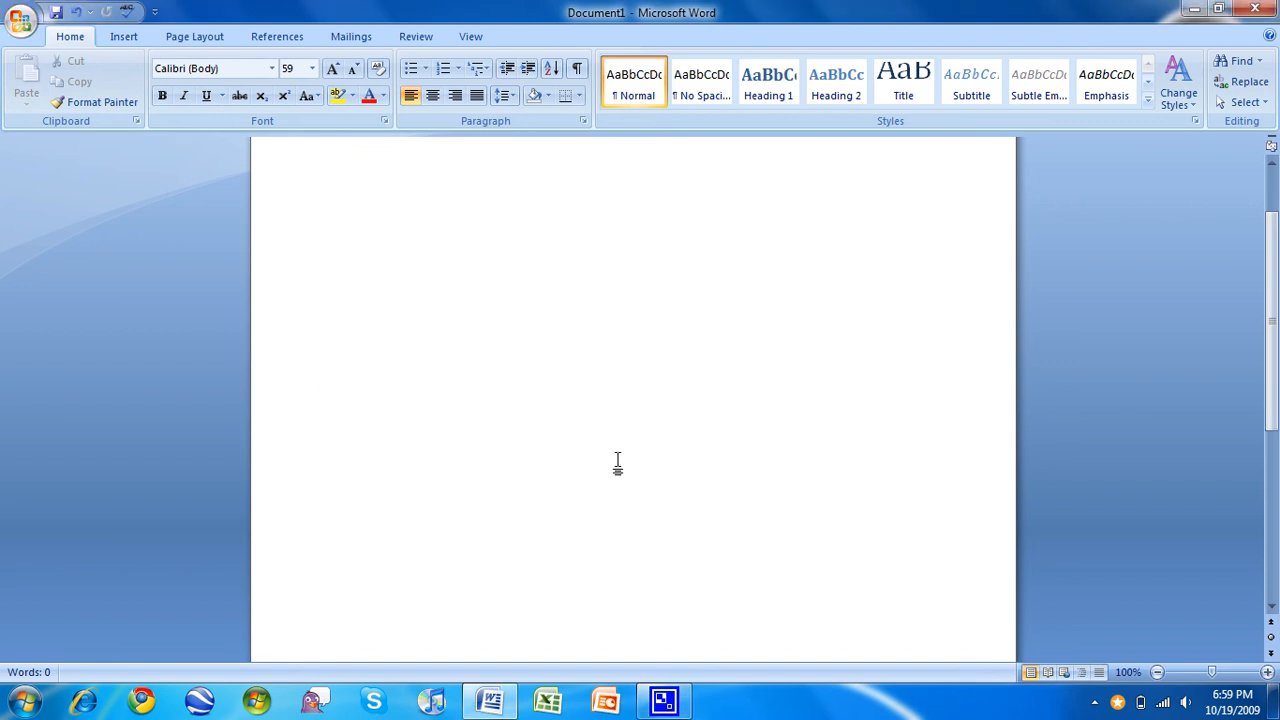
Step: Click the empty page and search the Start menu for 'speedfa'
click(342, 185)
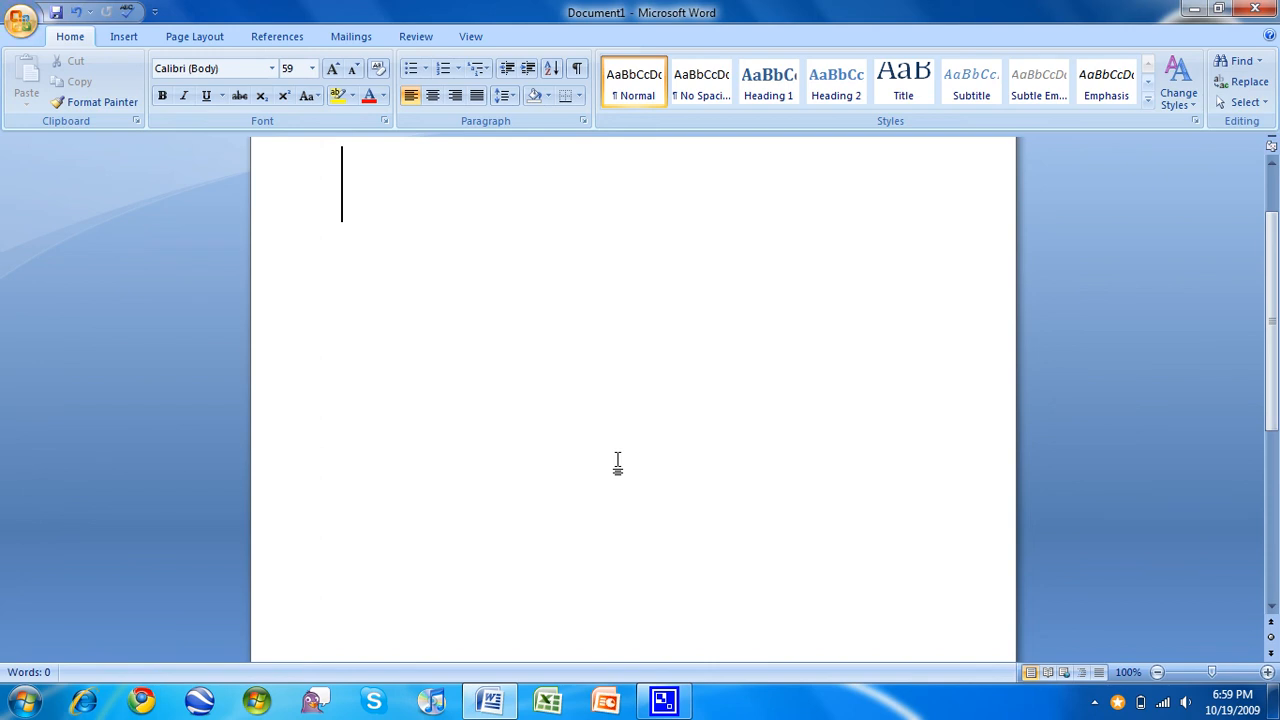
mouse_move(644, 571)
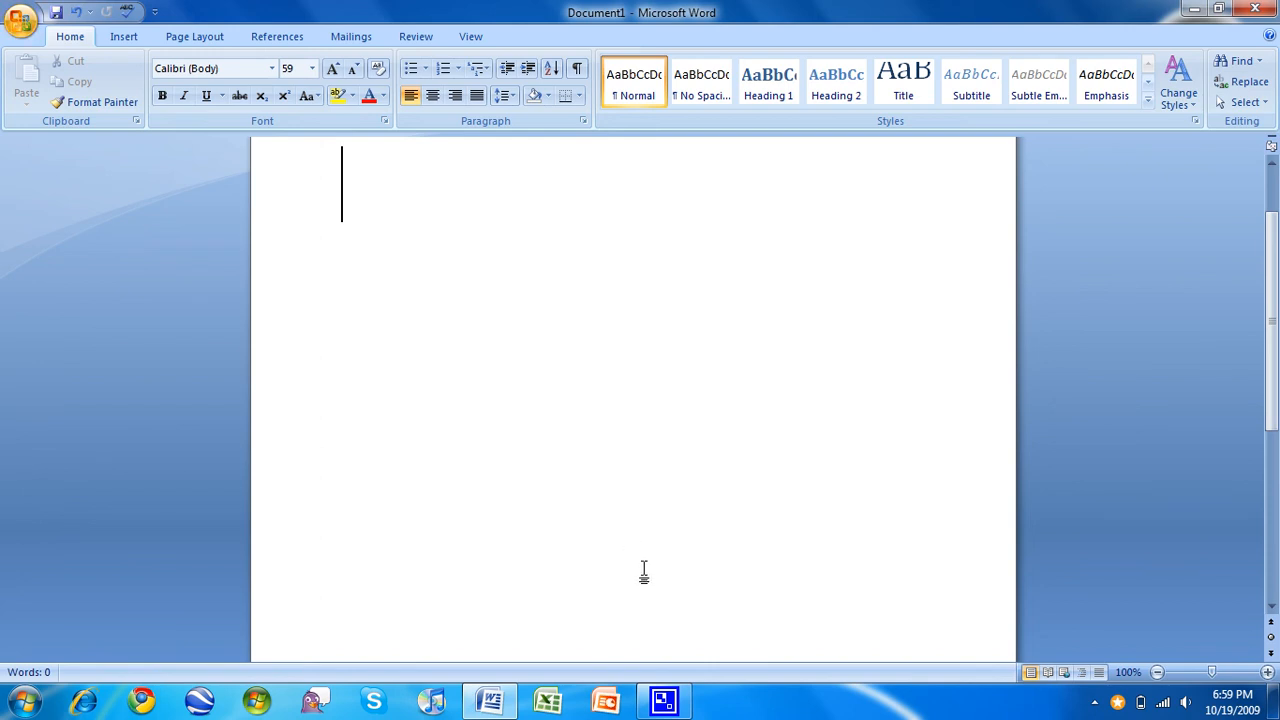
mouse_move(753, 452)
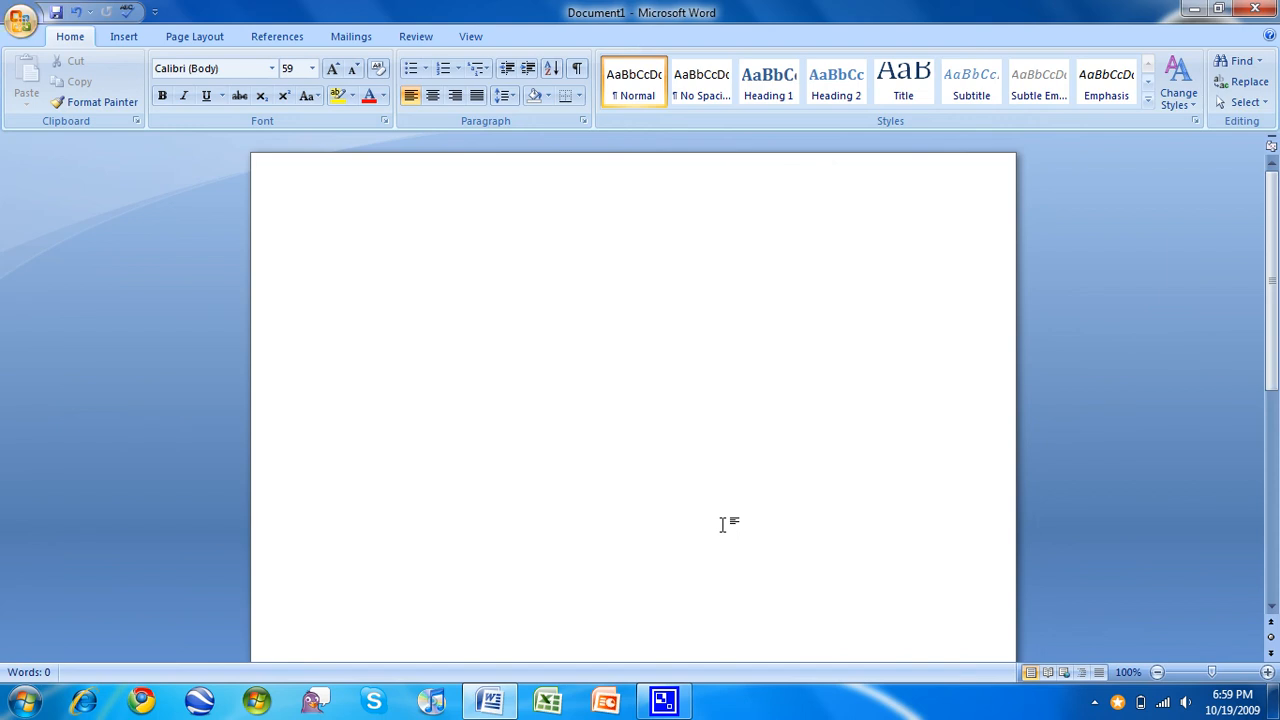
text(speedfa)
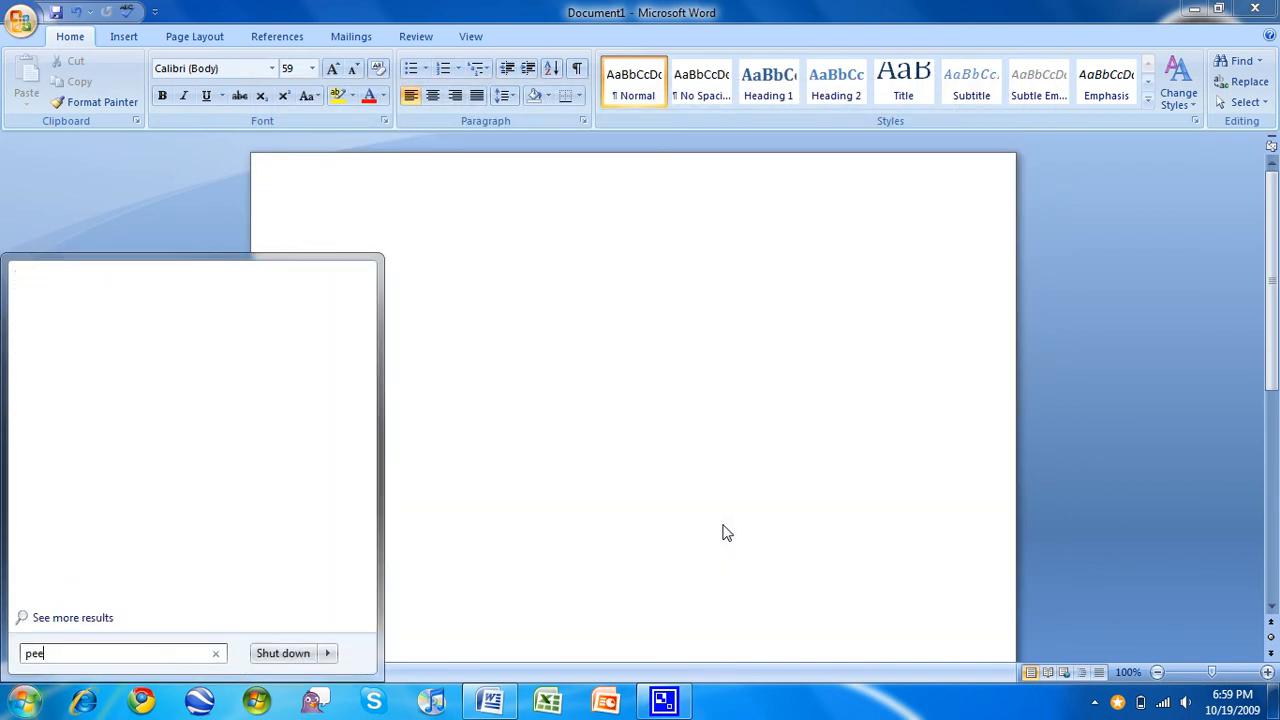
Step: Launch SpeedFan from the search results, dismiss its hint, and minimize it
text(spe)
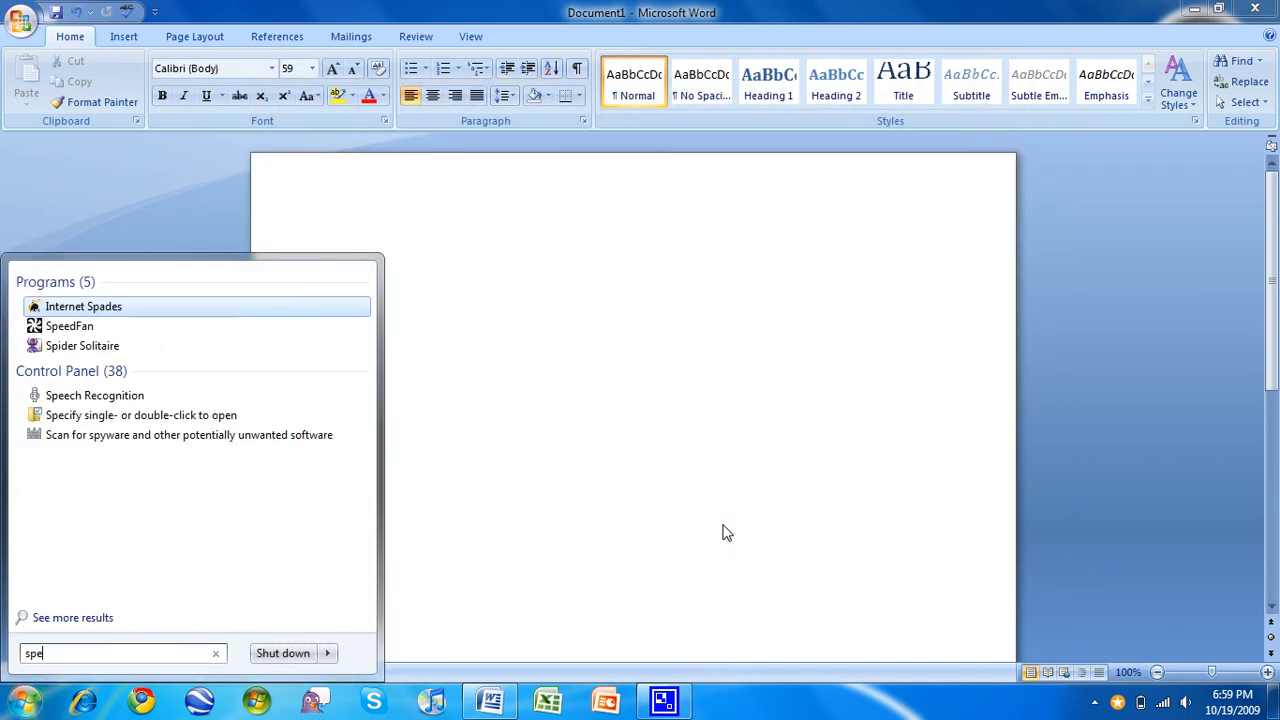
click(69, 325)
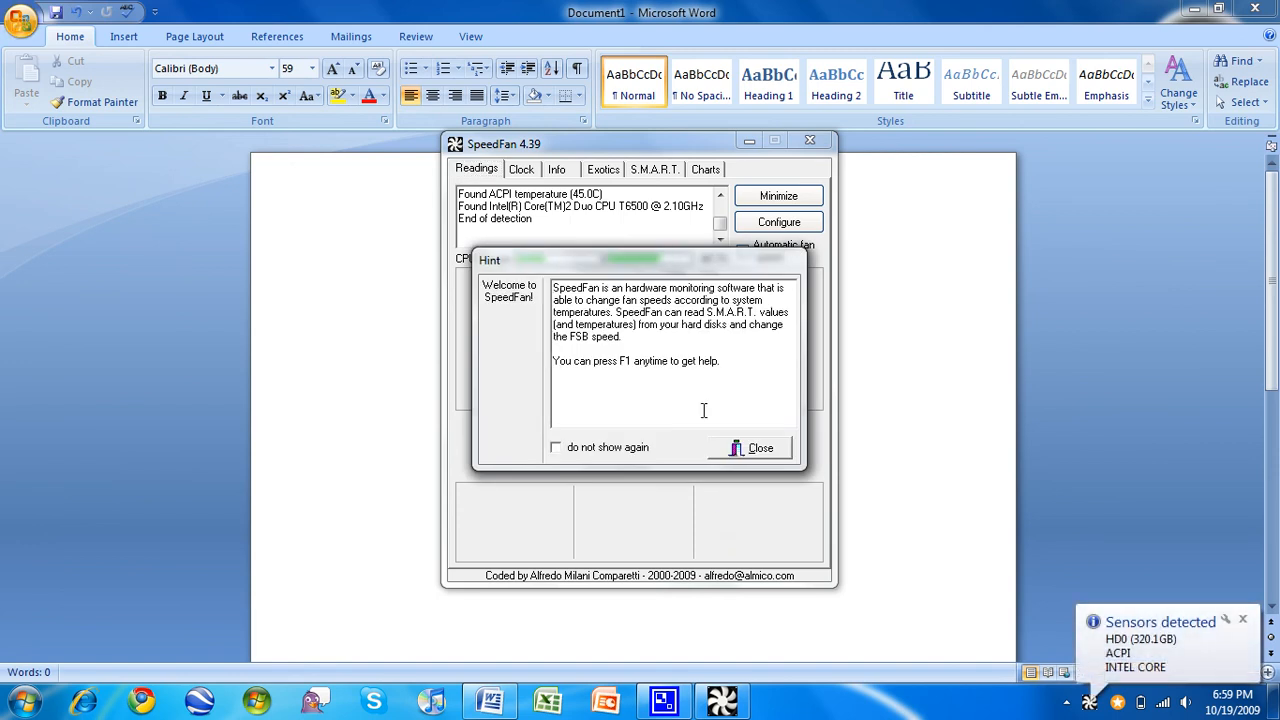
click(760, 447)
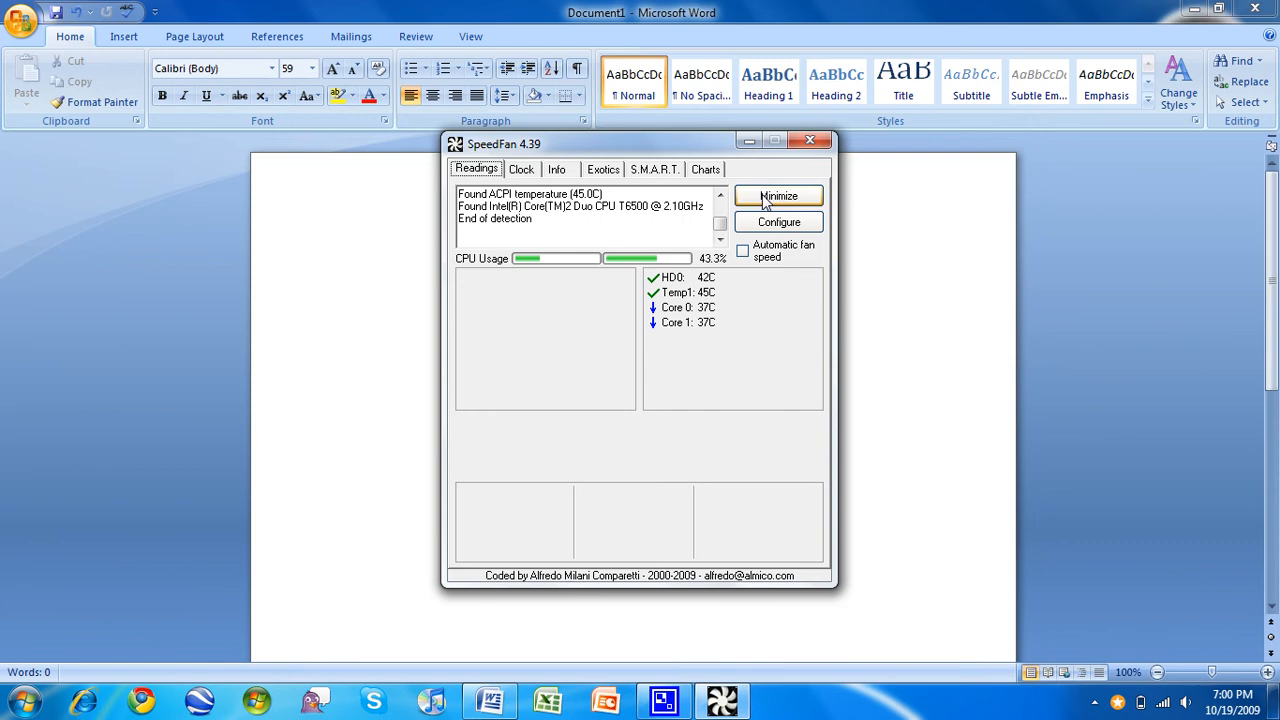
click(810, 140)
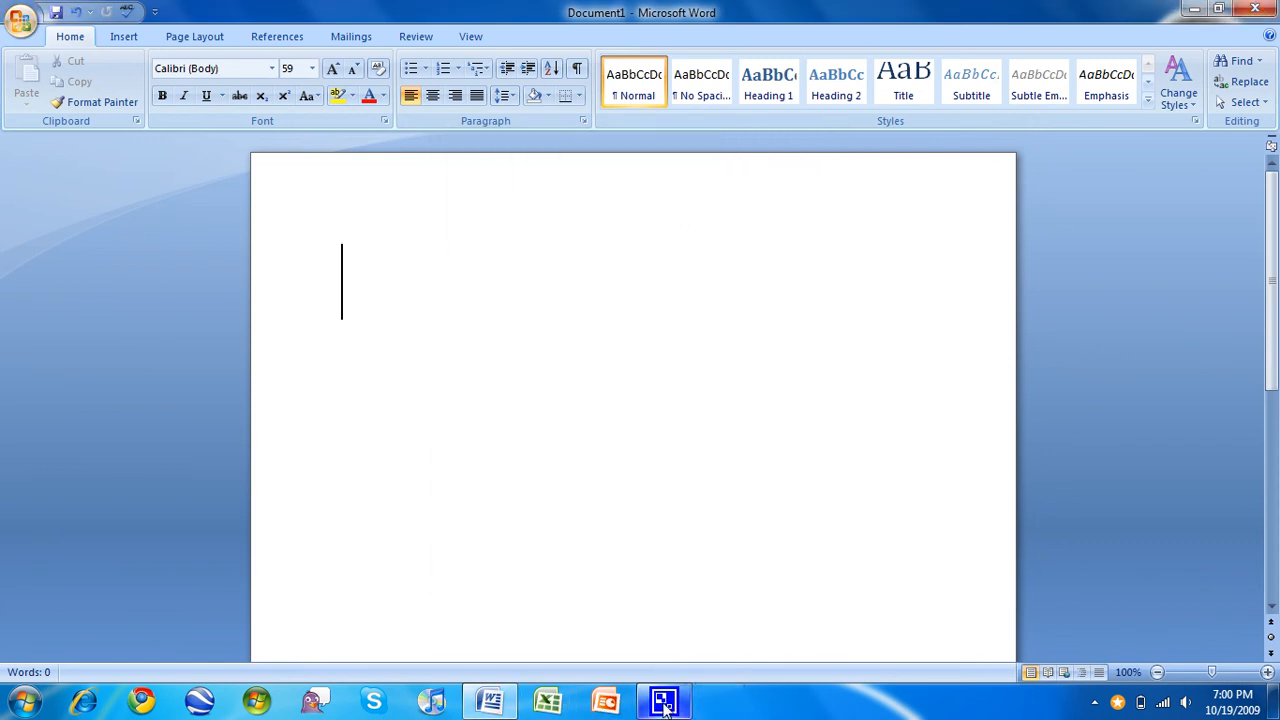
mouse_move(663, 700)
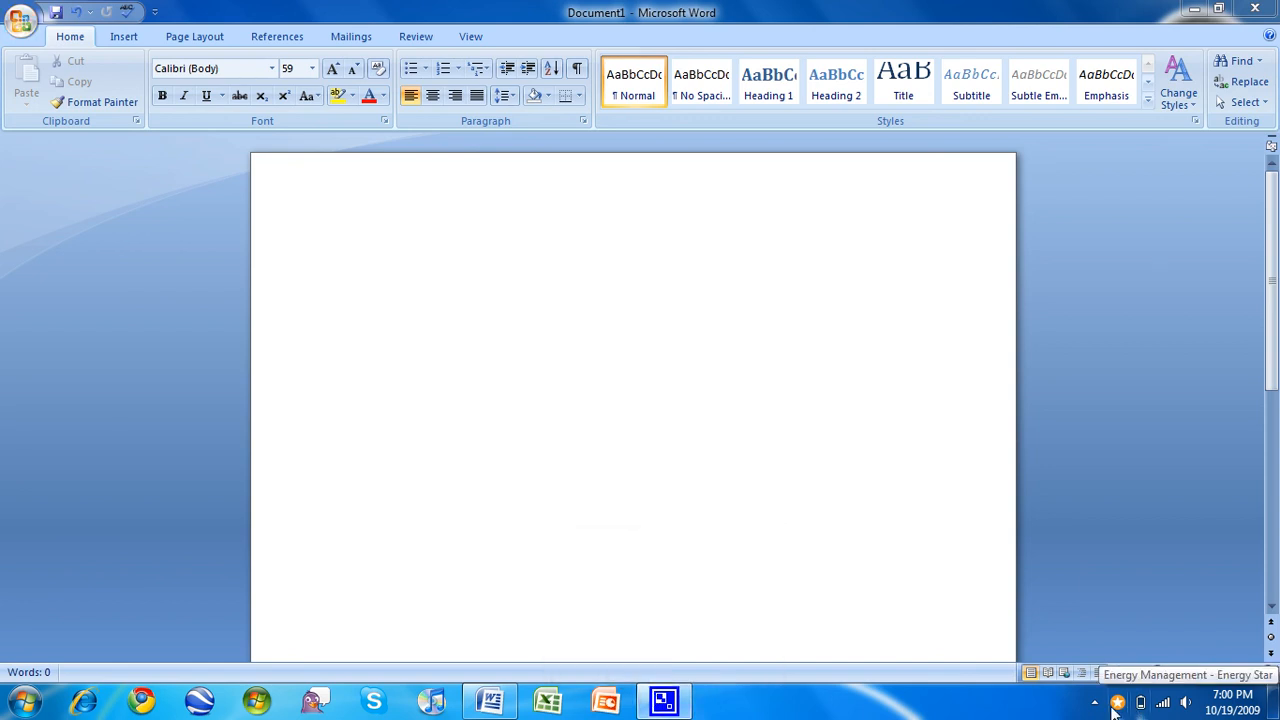
click(1117, 702)
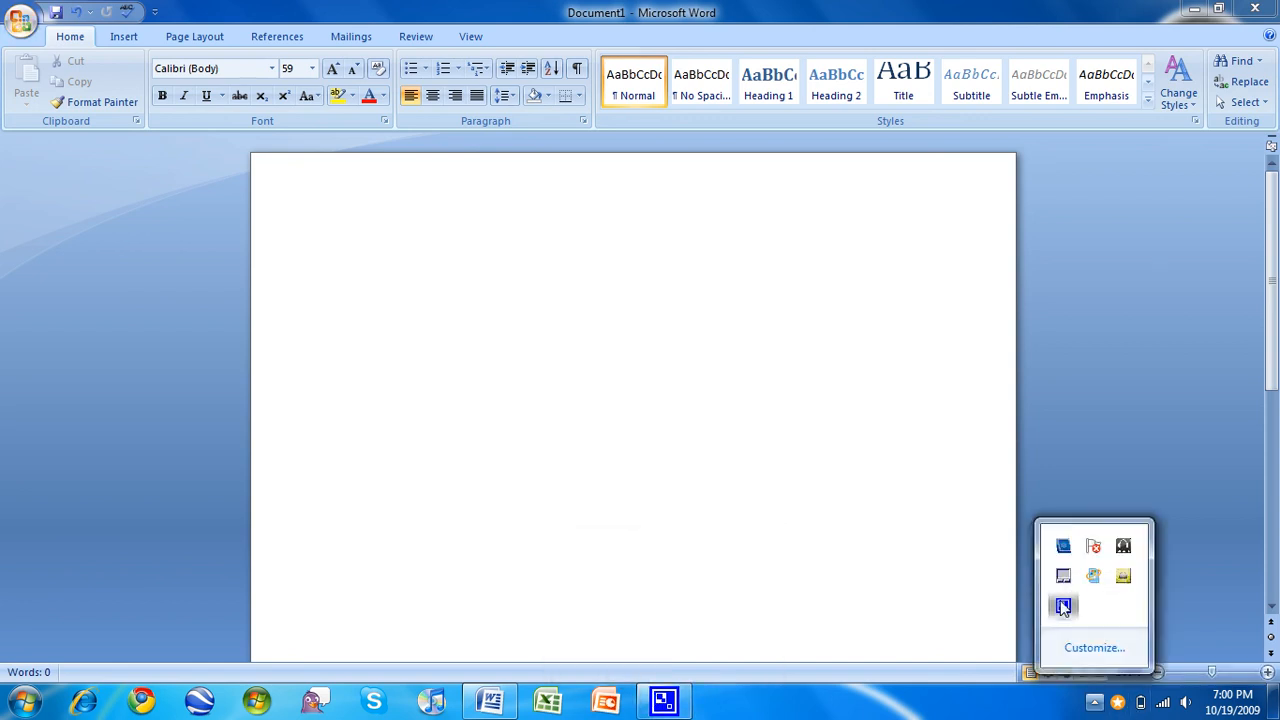
click(1063, 605)
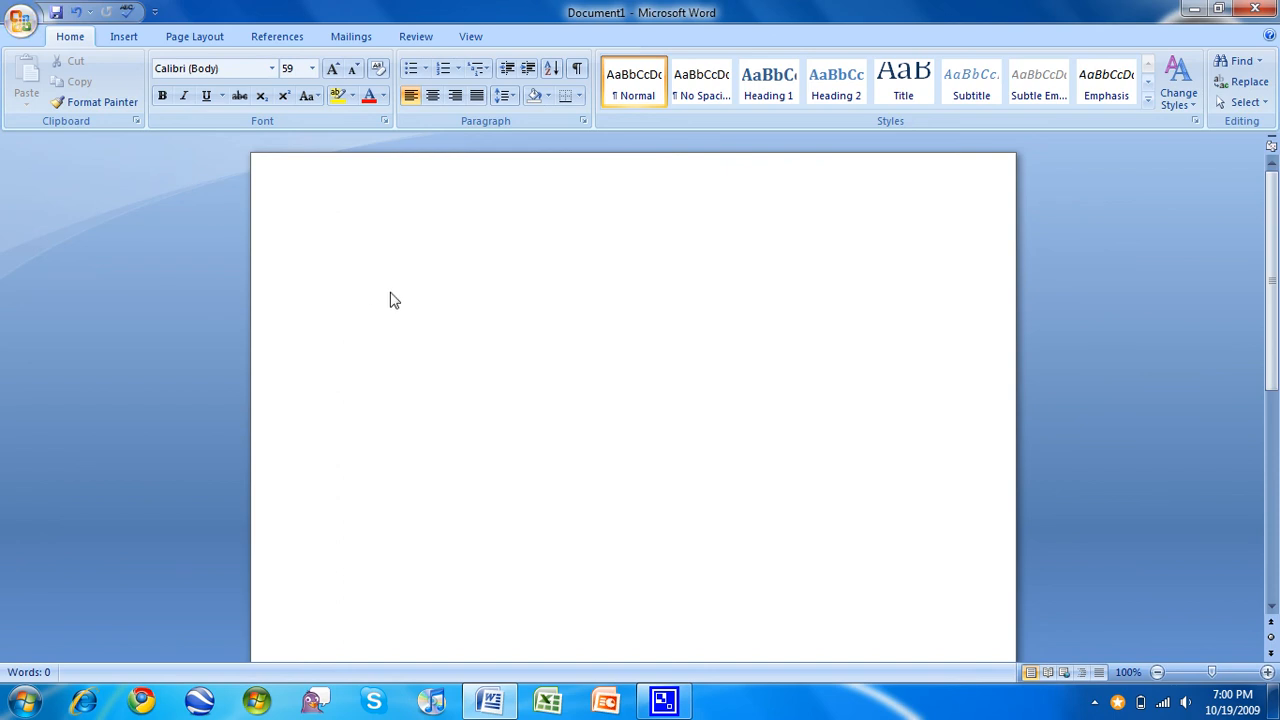
Step: Type 'MOST AMDS are 64 bit compatible' and start a new line with 'HT'
text(AMDS)
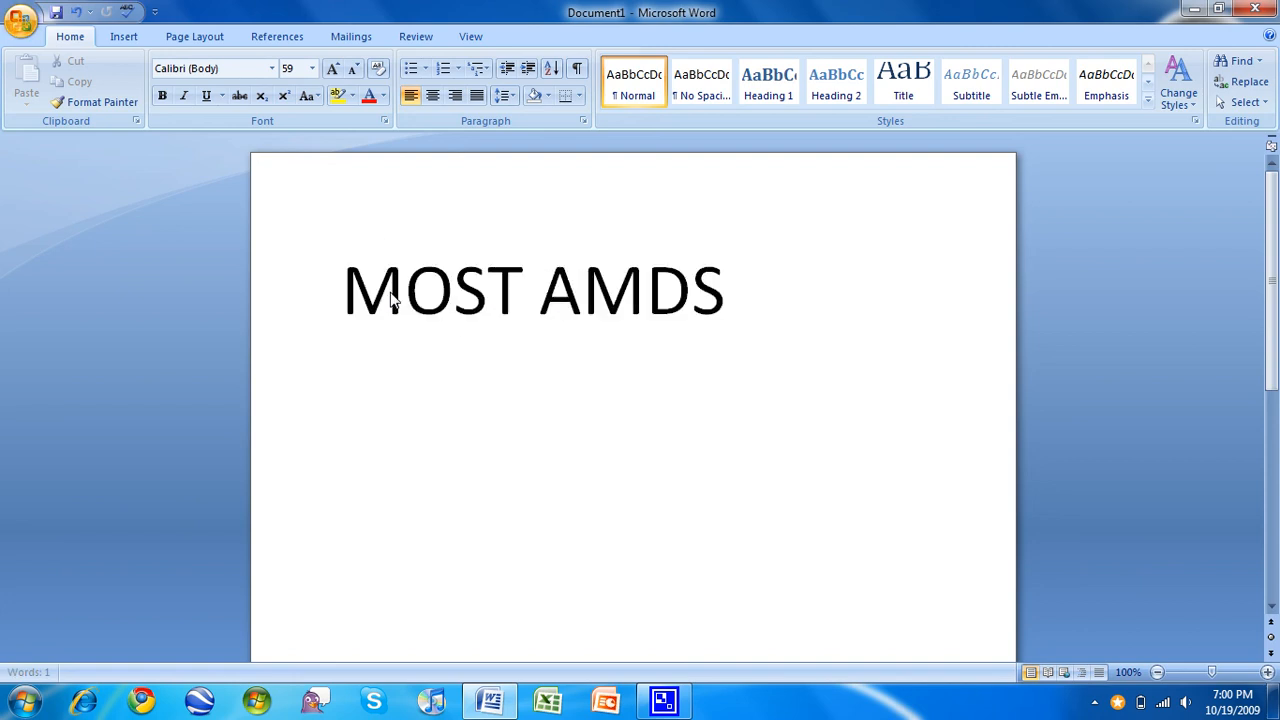
text(are 6)
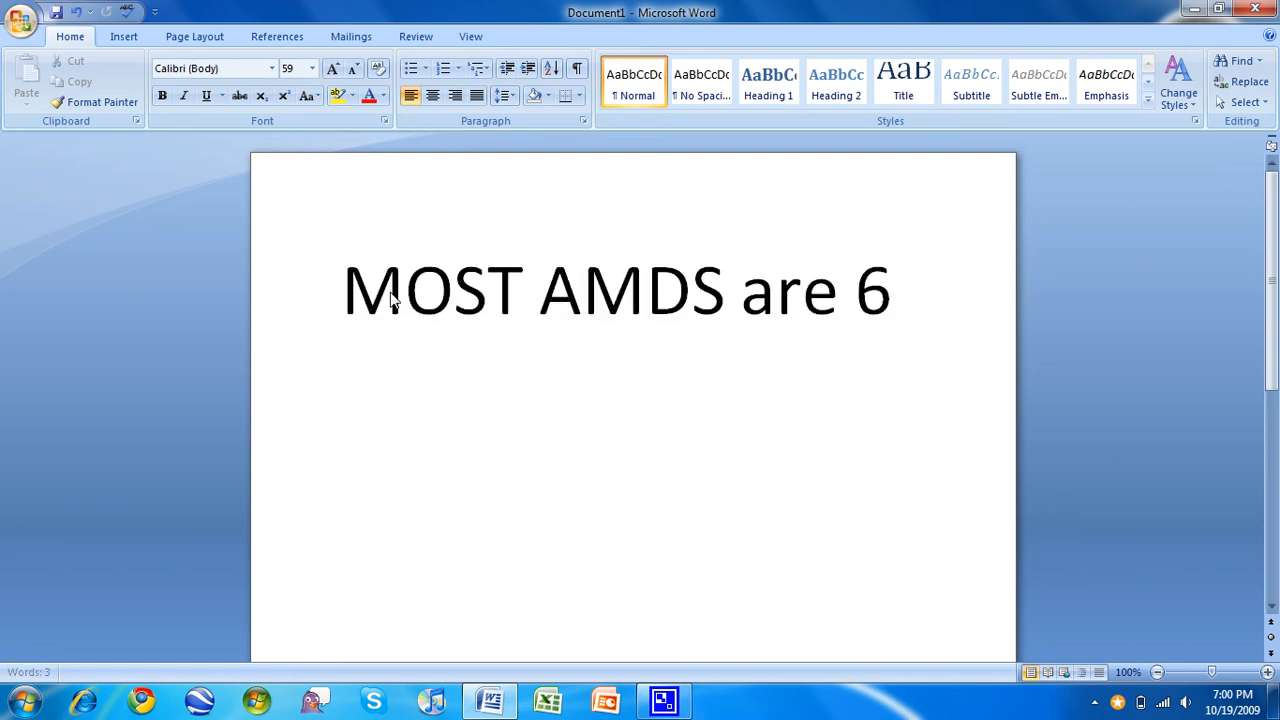
text(4 bit compatible)
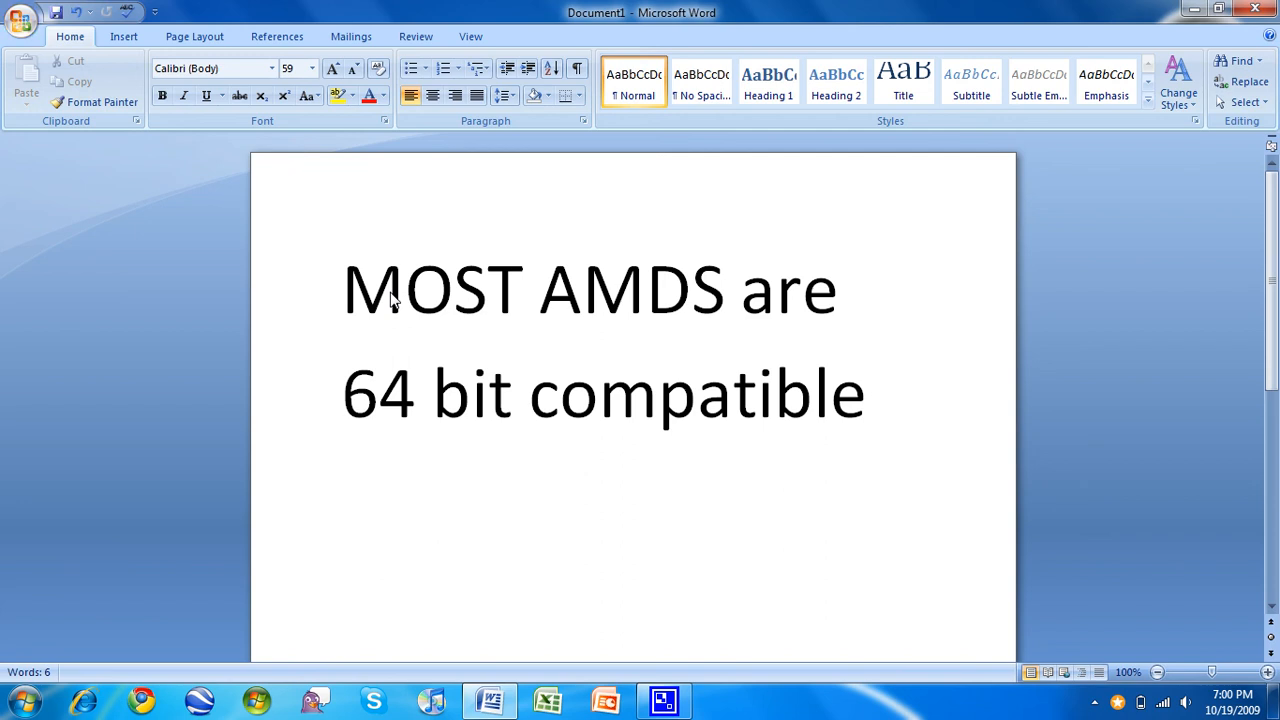
key(enter)
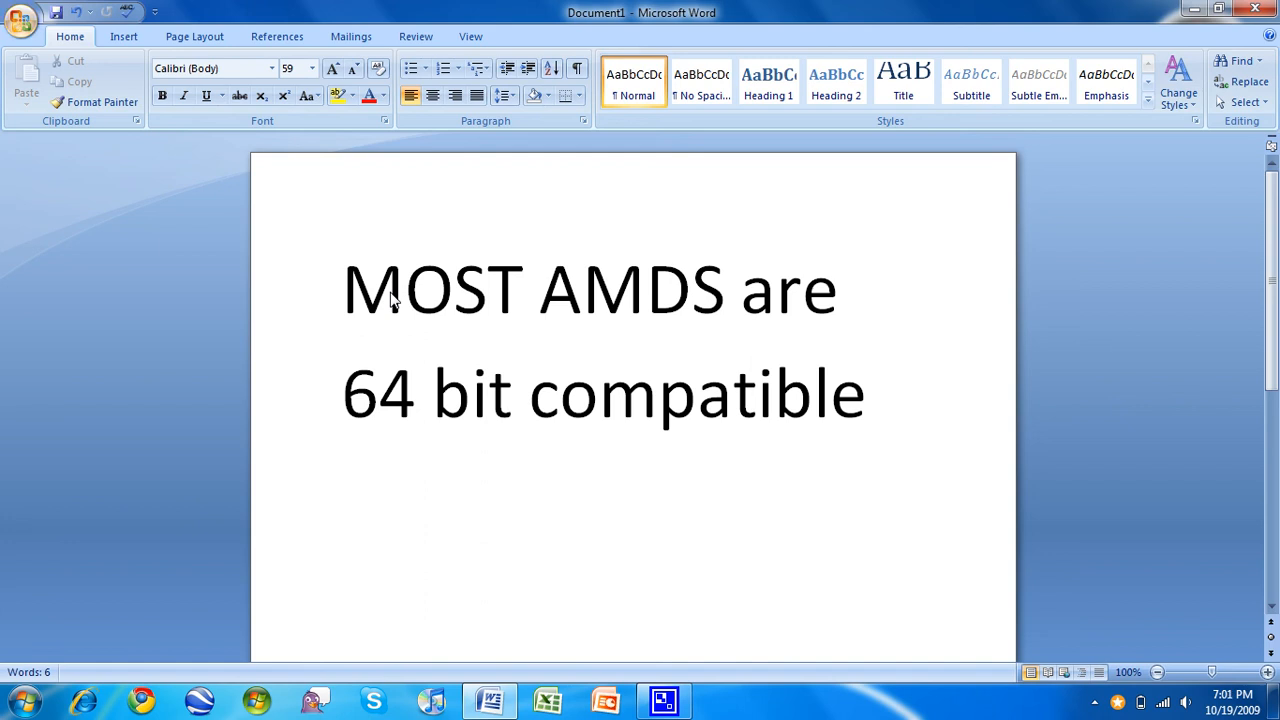
text(HT)
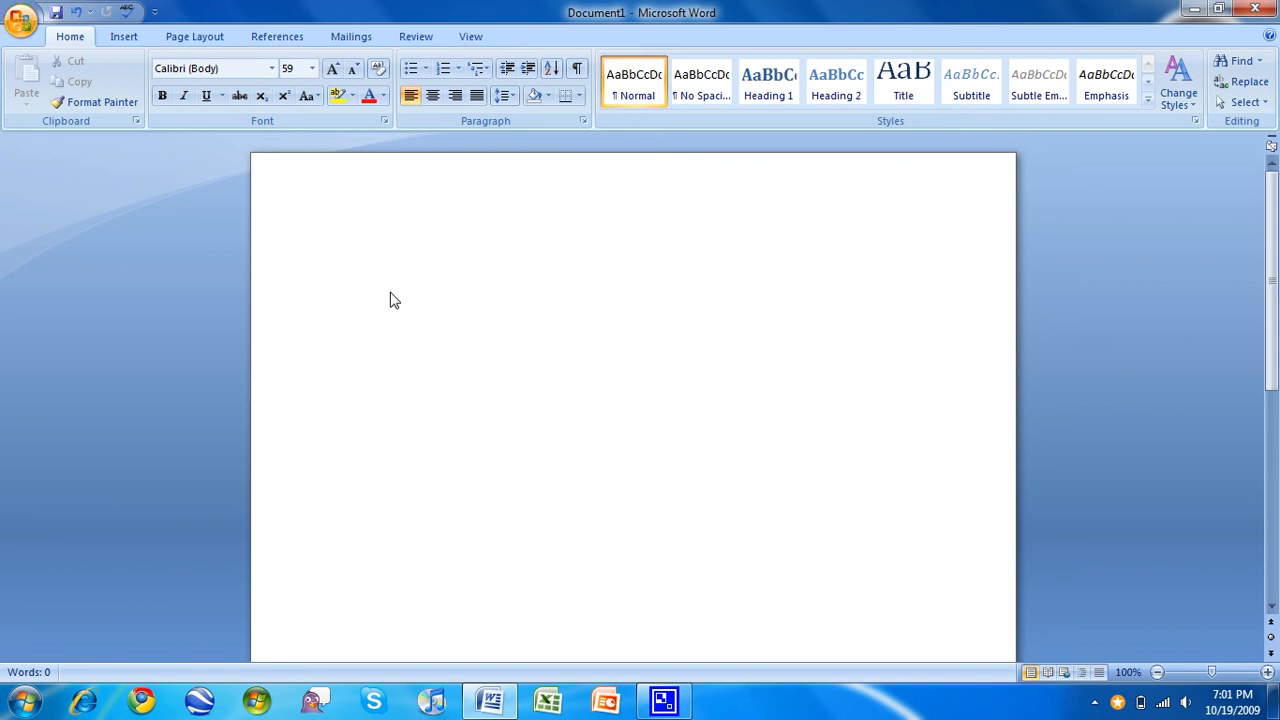
click(342, 288)
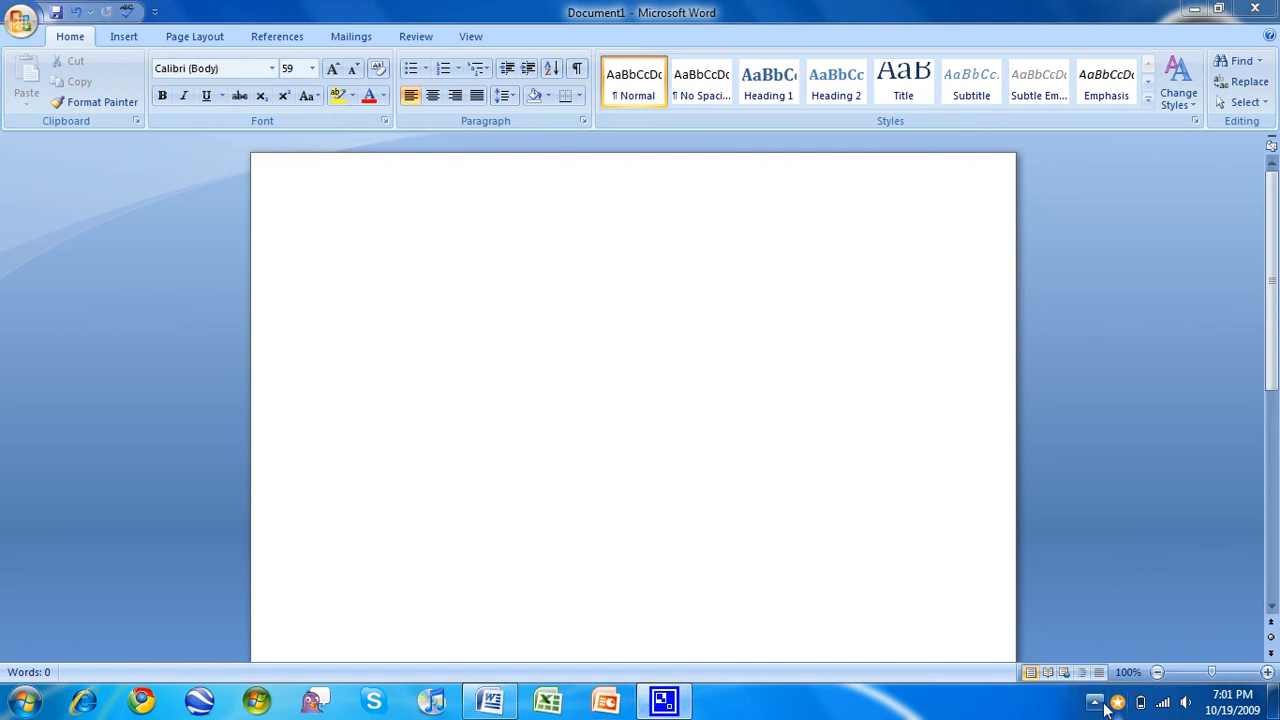
Step: Show the hidden notification area icons to reach CamStudio
click(1094, 702)
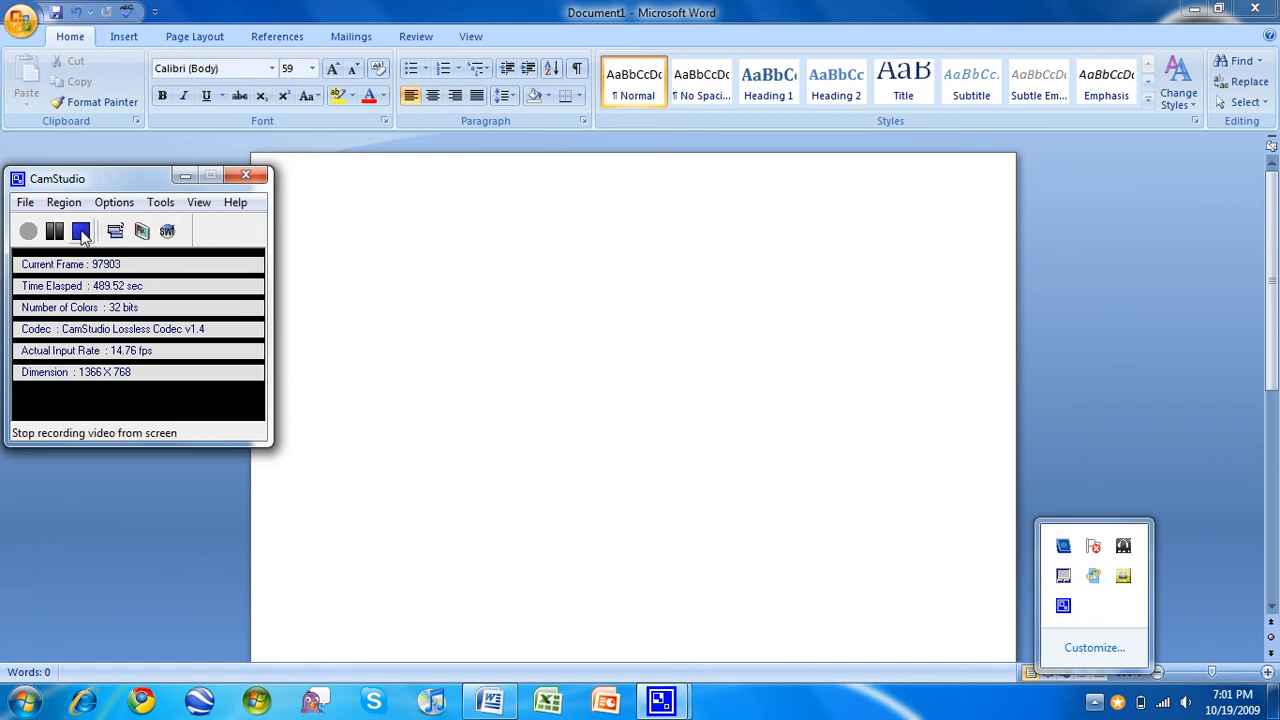
mouse_move(81, 231)
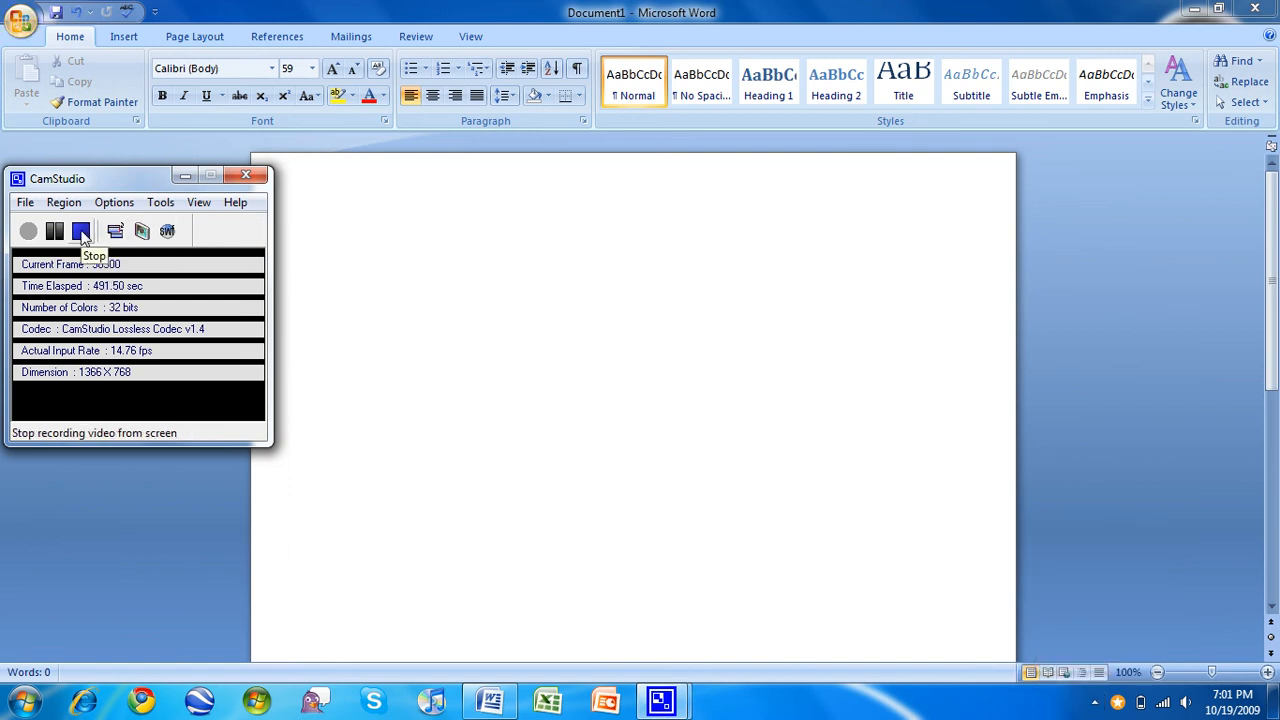